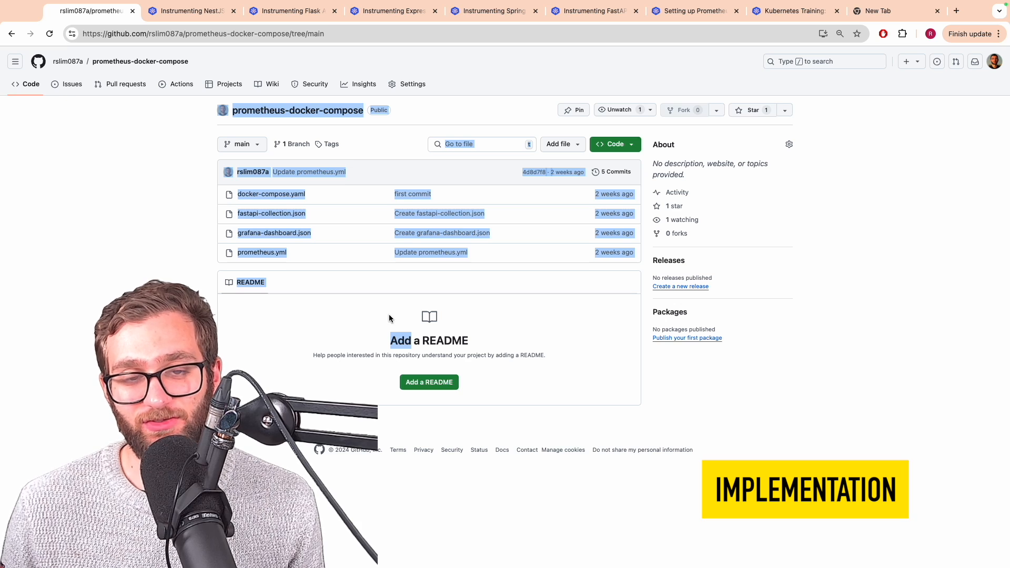
pyautogui.moveTo(184, 54)
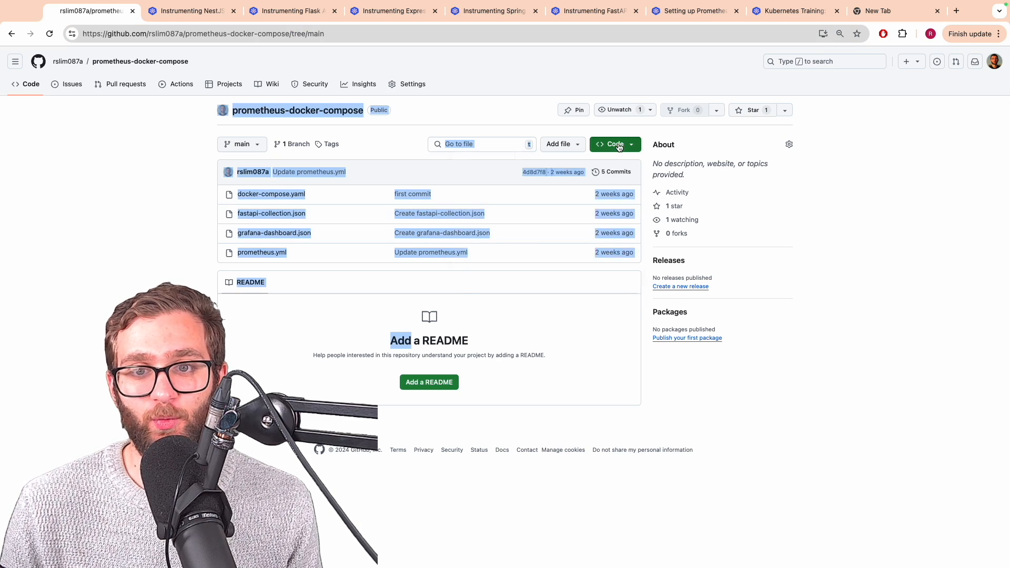
pyautogui.click(611, 143)
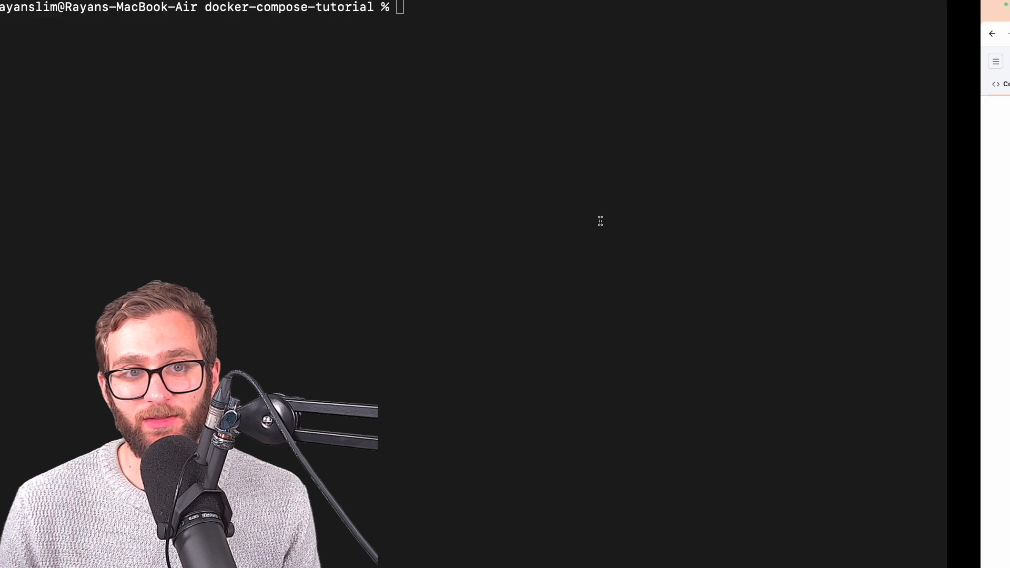
pyautogui.write('git clone')
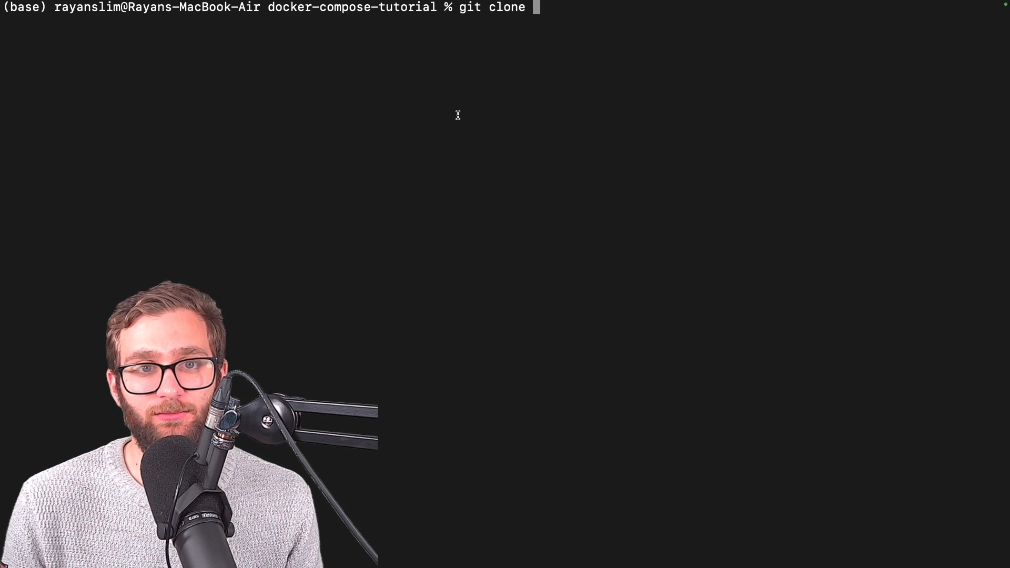
pyautogui.doubleClick(378, 6)
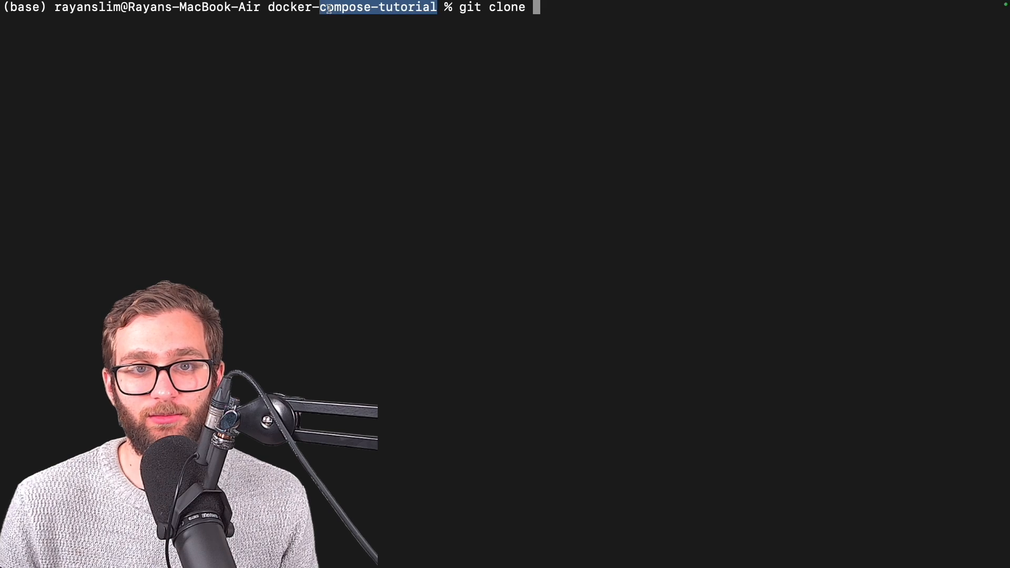
pyautogui.write('https://github.com/rslim087a/prometheus-docker-compose.git')
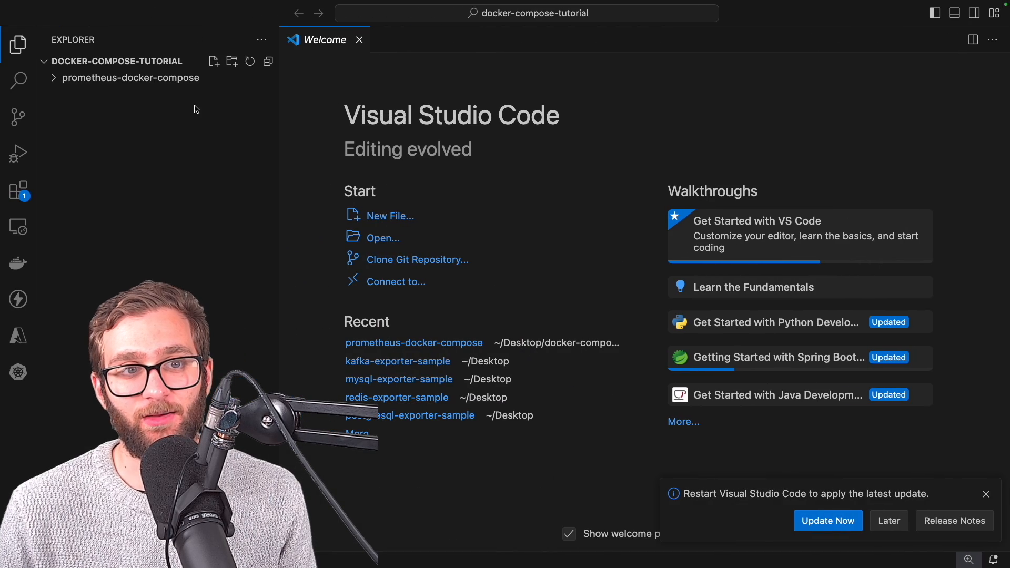
# Open the prometheus-docker-compose folder and run docker compose up in the terminal
pyautogui.click(127, 78)
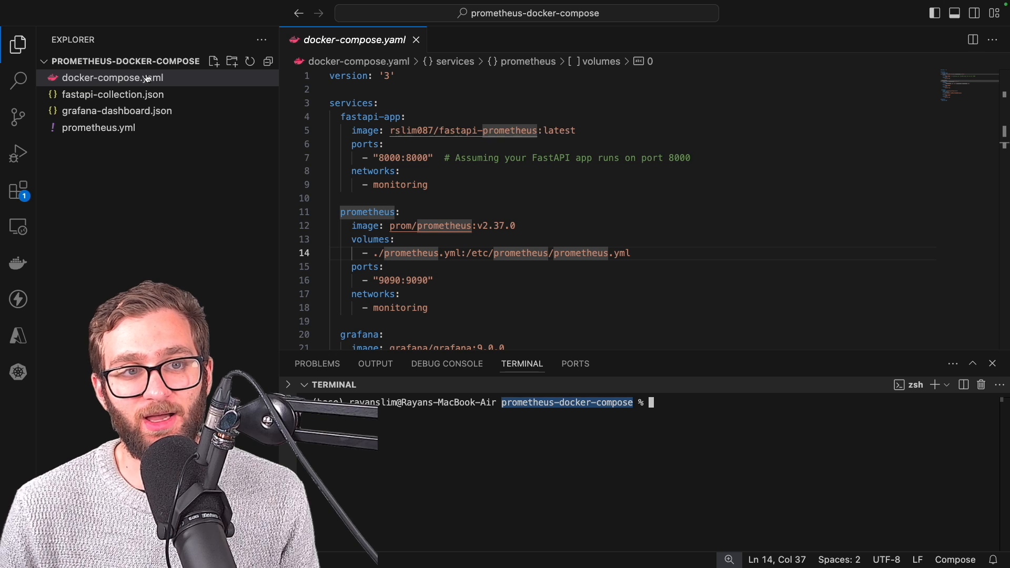
pyautogui.write('dock')
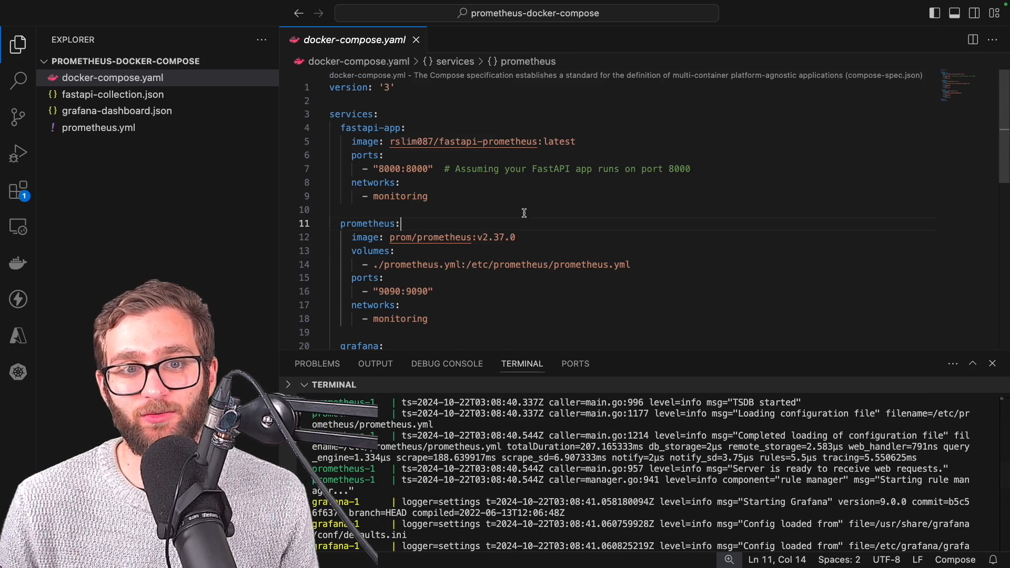
pyautogui.doubleClick(371, 127)
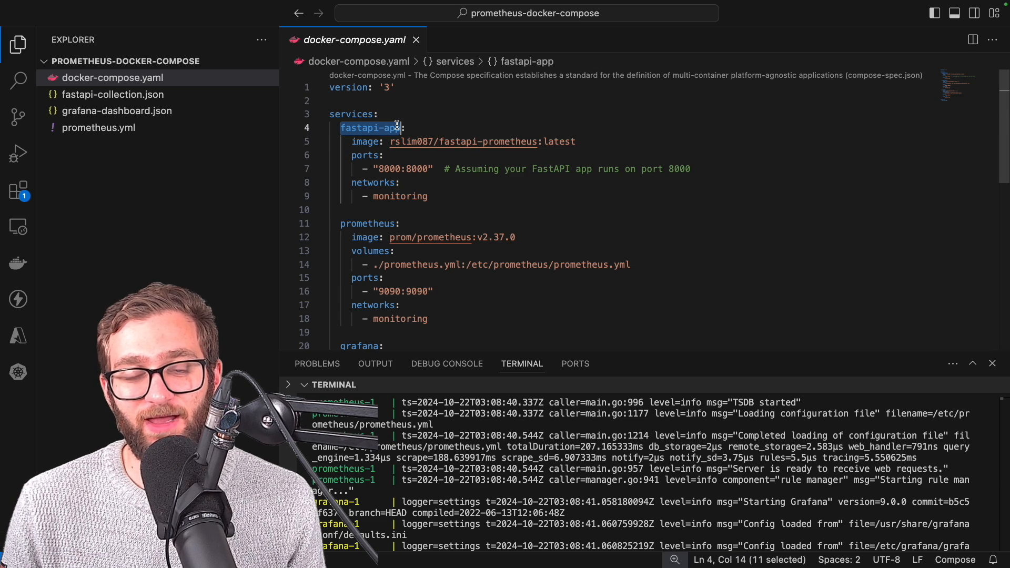
pyautogui.doubleClick(490, 141)
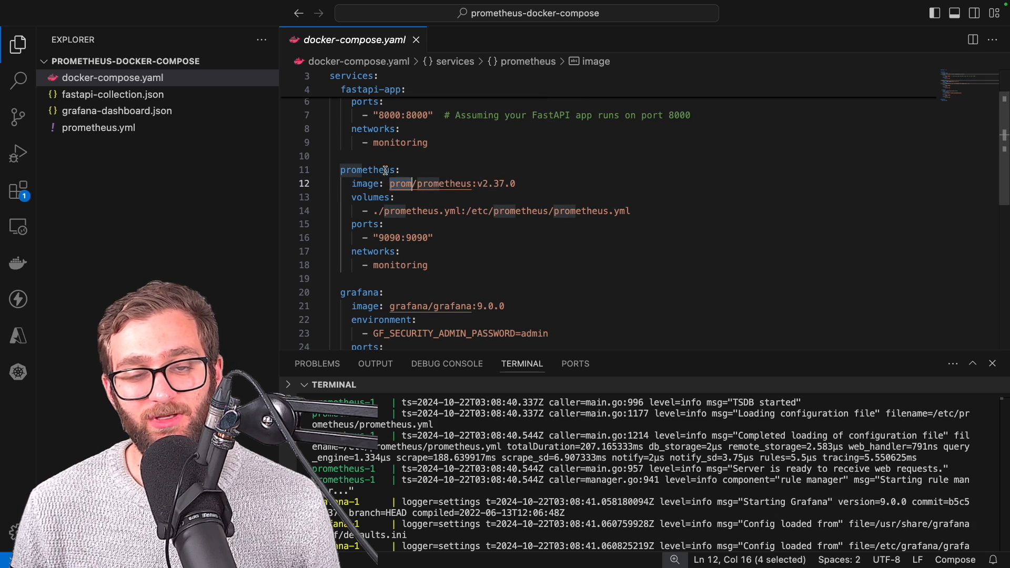
pyautogui.doubleClick(443, 183)
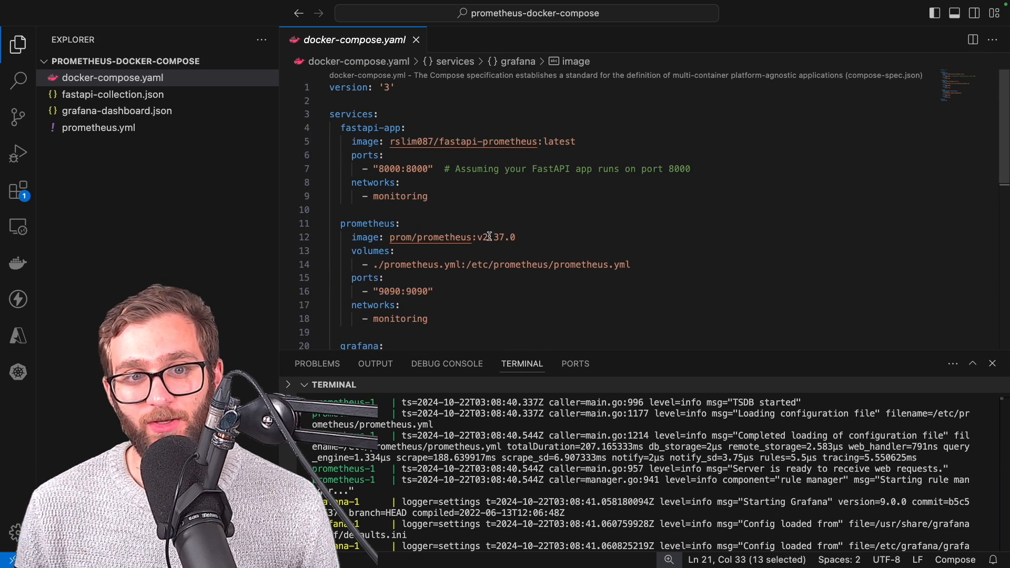
pyautogui.doubleClick(359, 128)
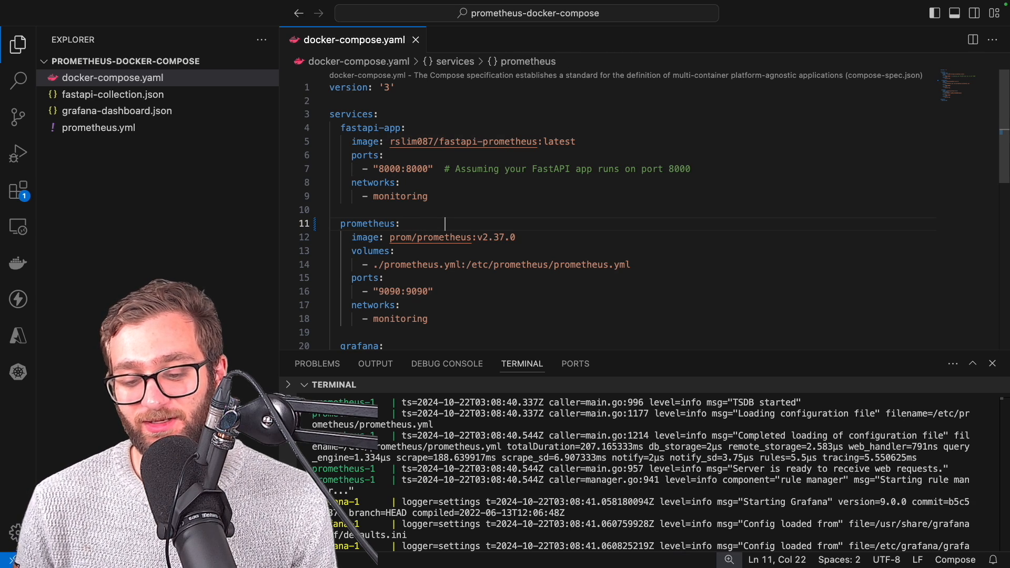
pyautogui.write('##')
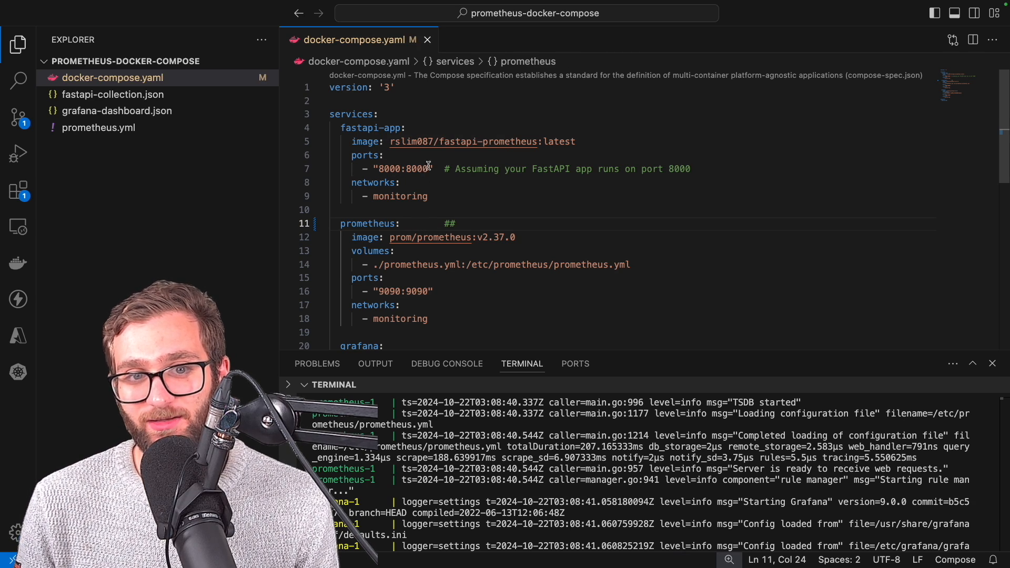
pyautogui.write('fasta')
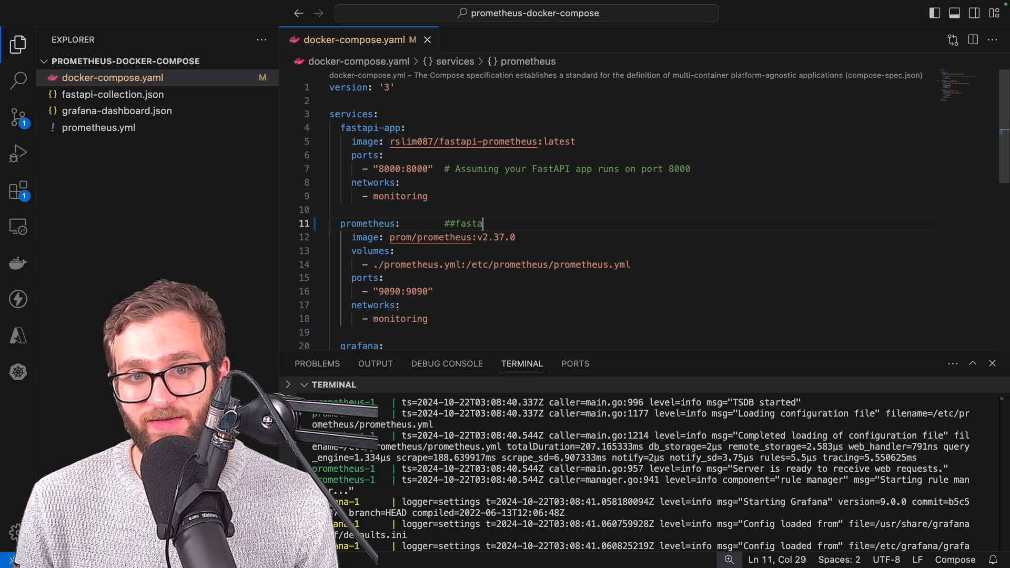
pyautogui.write('pi-app')
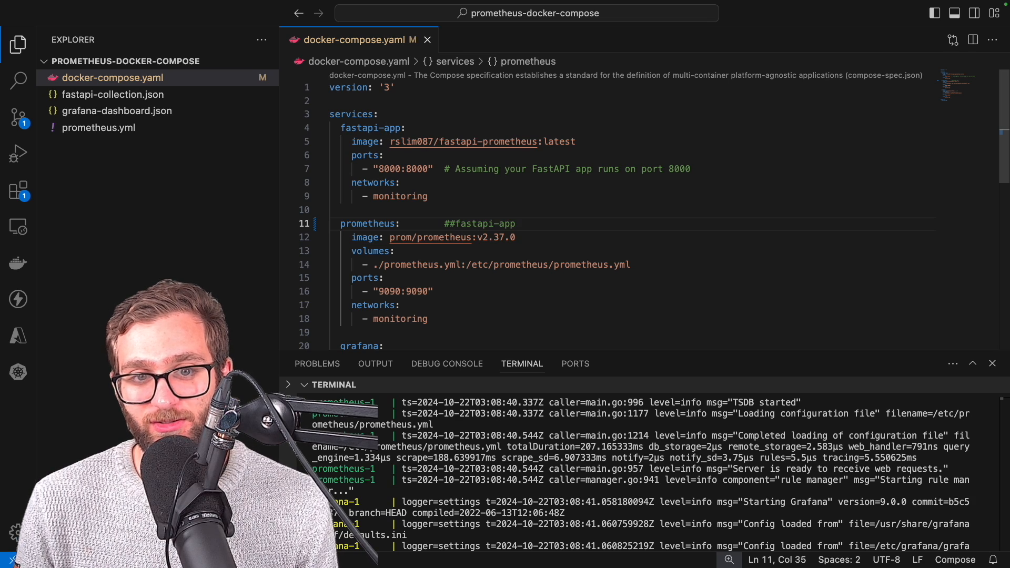
pyautogui.write(':8000')
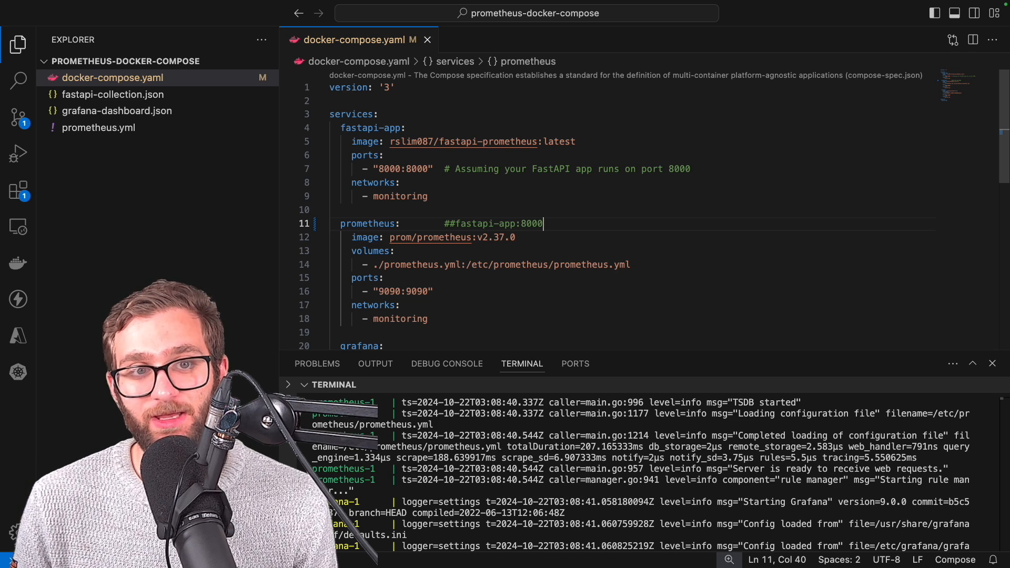
pyautogui.write('/met')
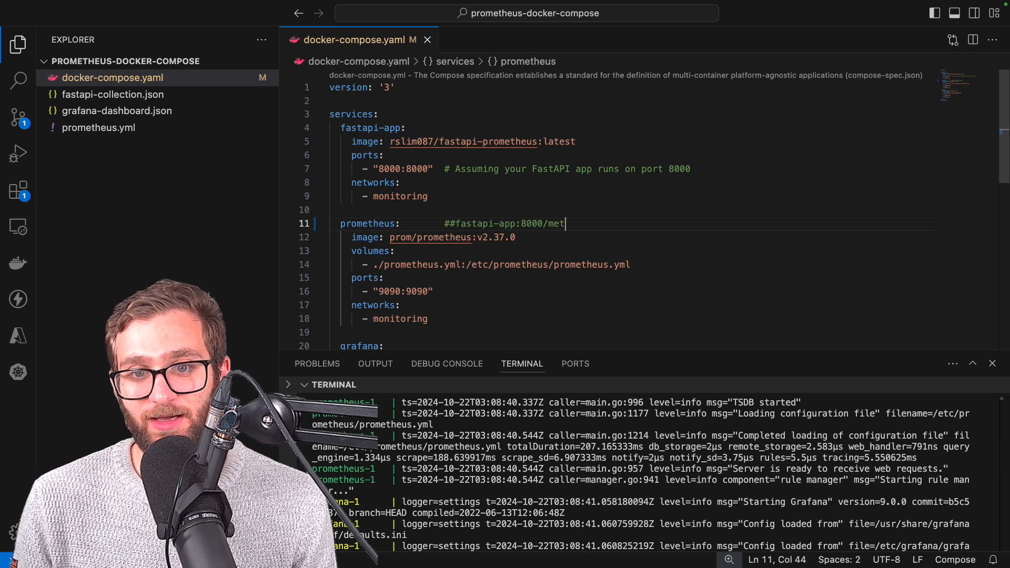
pyautogui.write('rics')
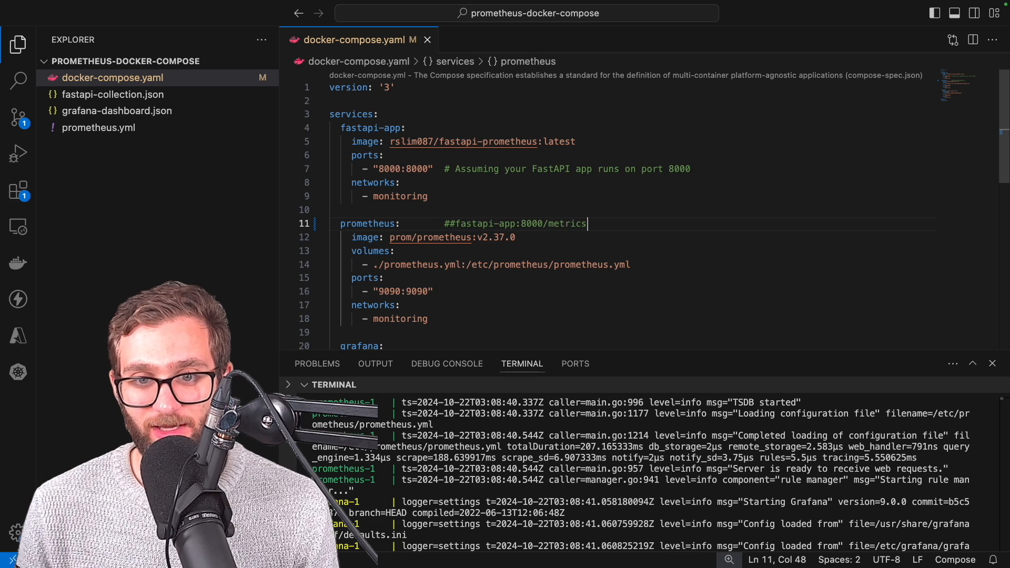
pyautogui.doubleClick(367, 224)
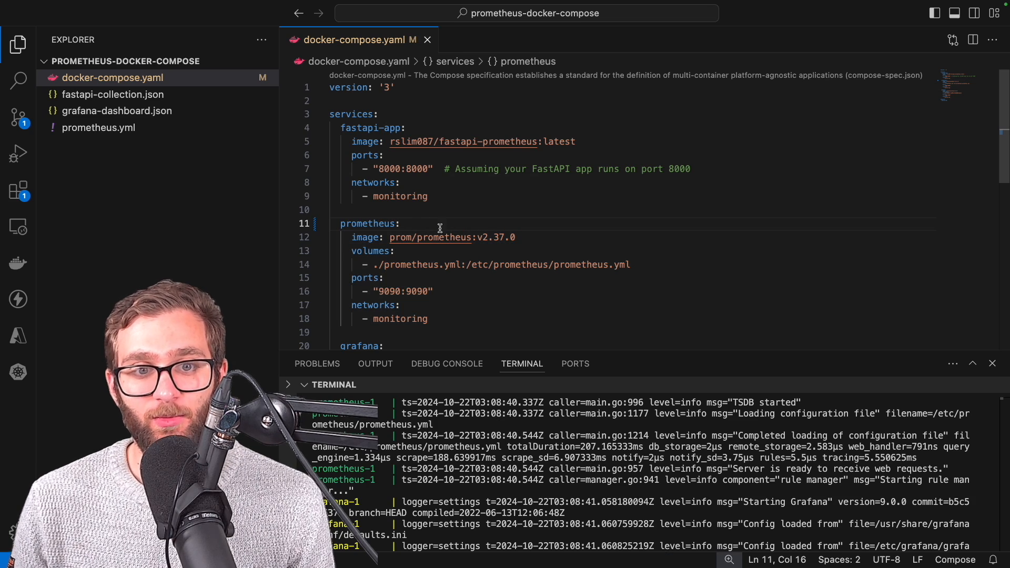
pyautogui.doubleClick(371, 251)
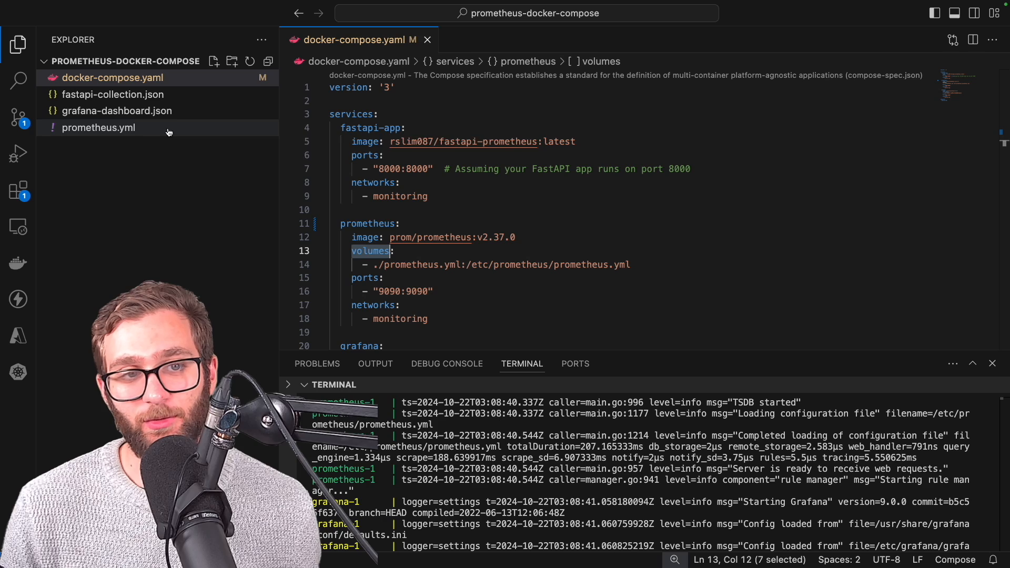
pyautogui.doubleClick(410, 264)
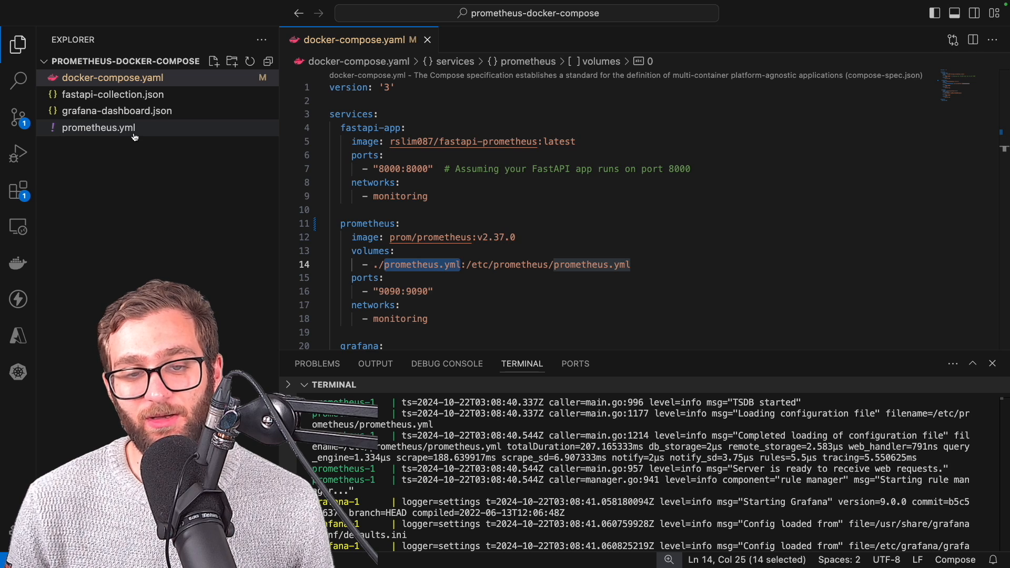
pyautogui.moveTo(393, 264); pyautogui.dragTo(352, 318)
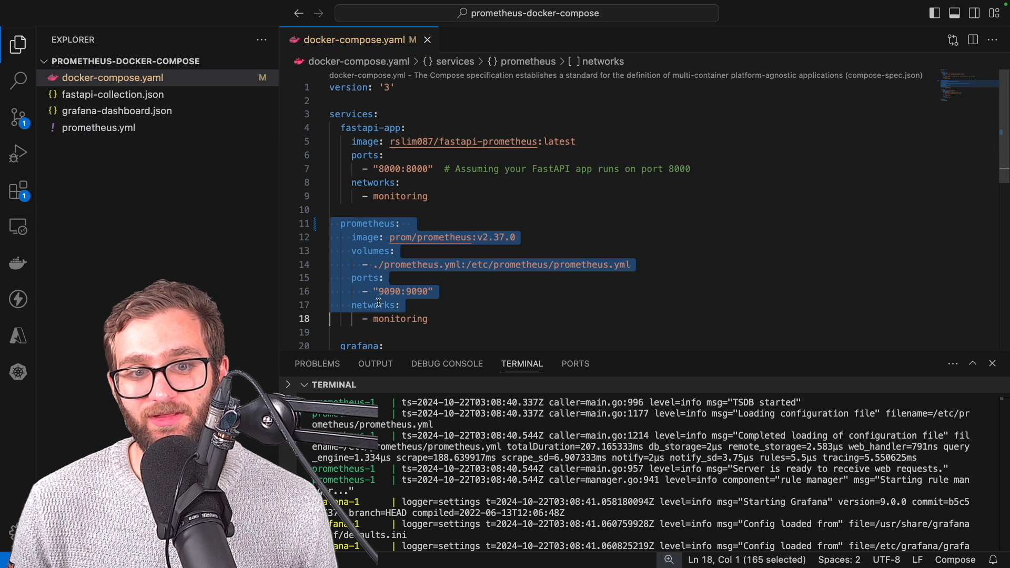
# Review prometheus.yml's fastapi-app scrape target host and its /metrics path
pyautogui.click(99, 127)
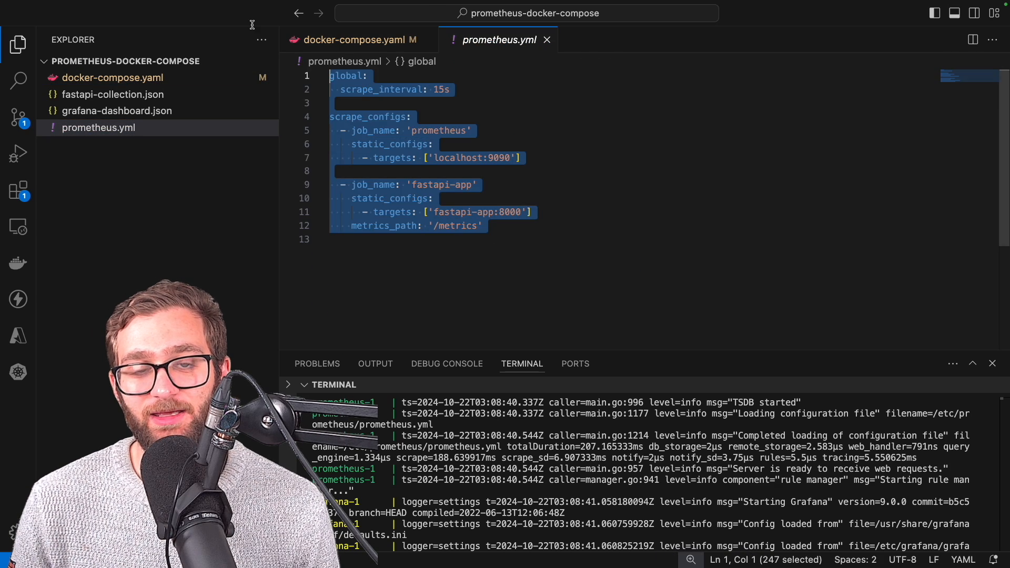
pyautogui.click(505, 240)
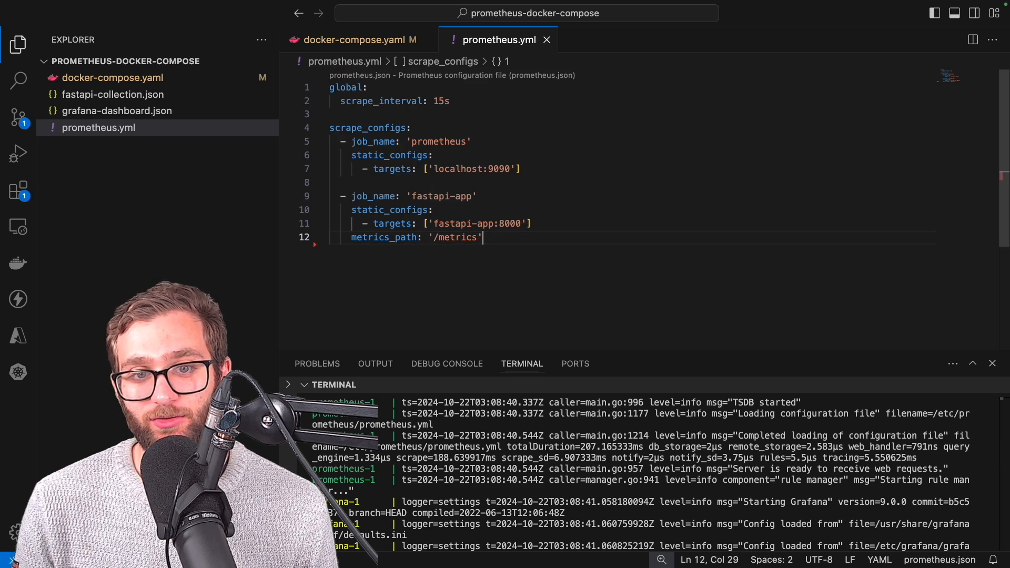
pyautogui.doubleClick(442, 196)
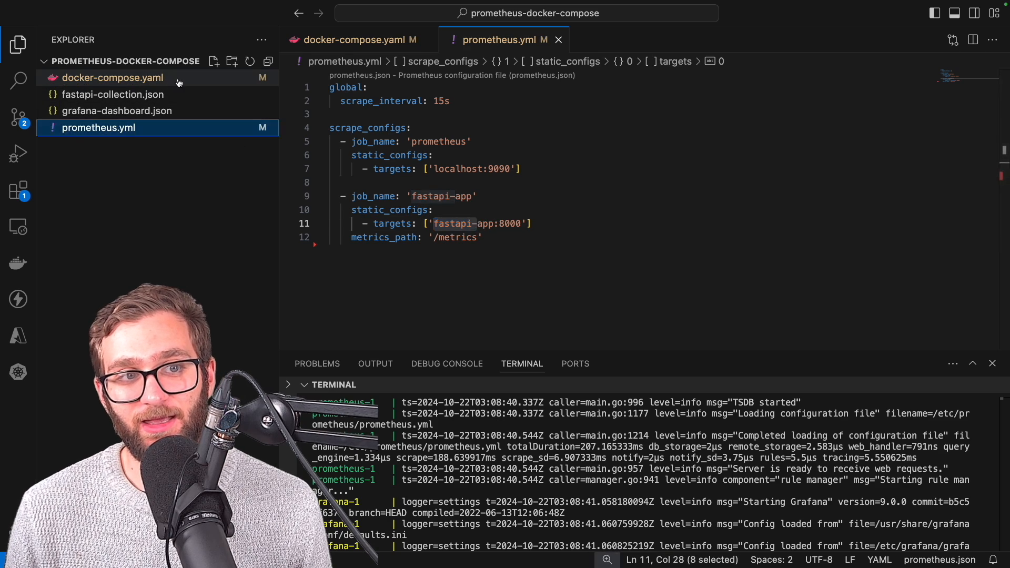
pyautogui.click(355, 39)
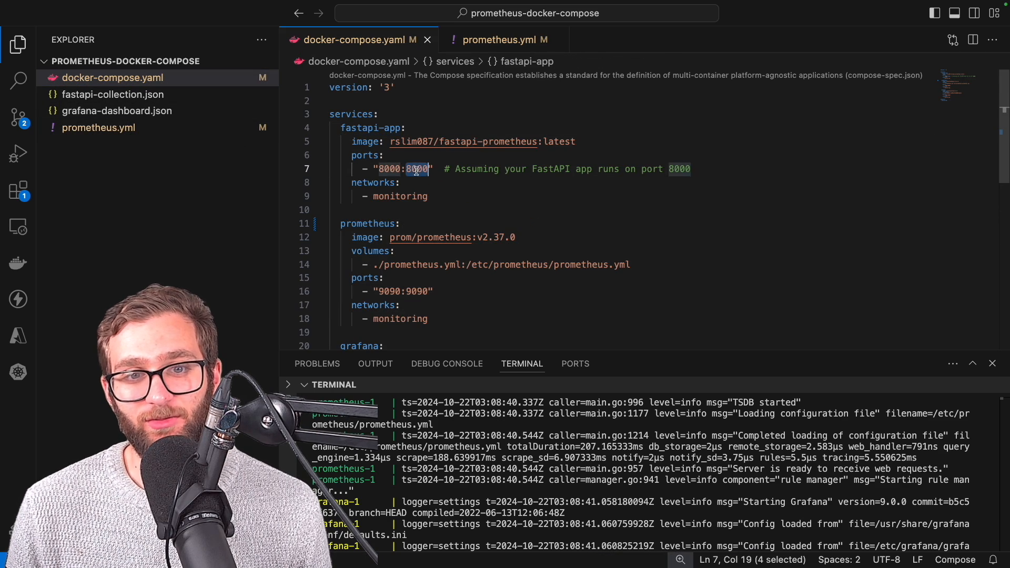
pyautogui.click(502, 40)
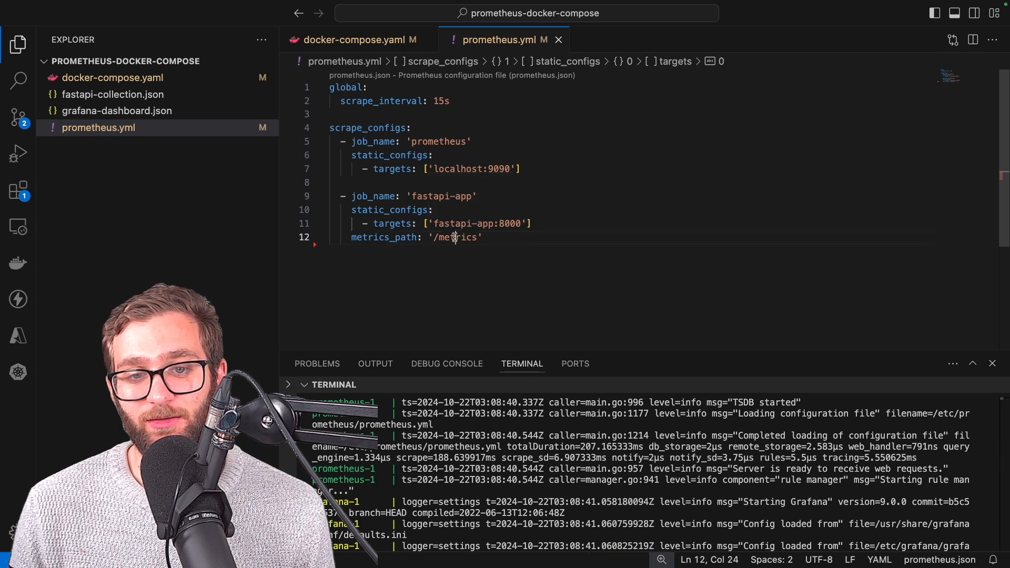
pyautogui.doubleClick(457, 237)
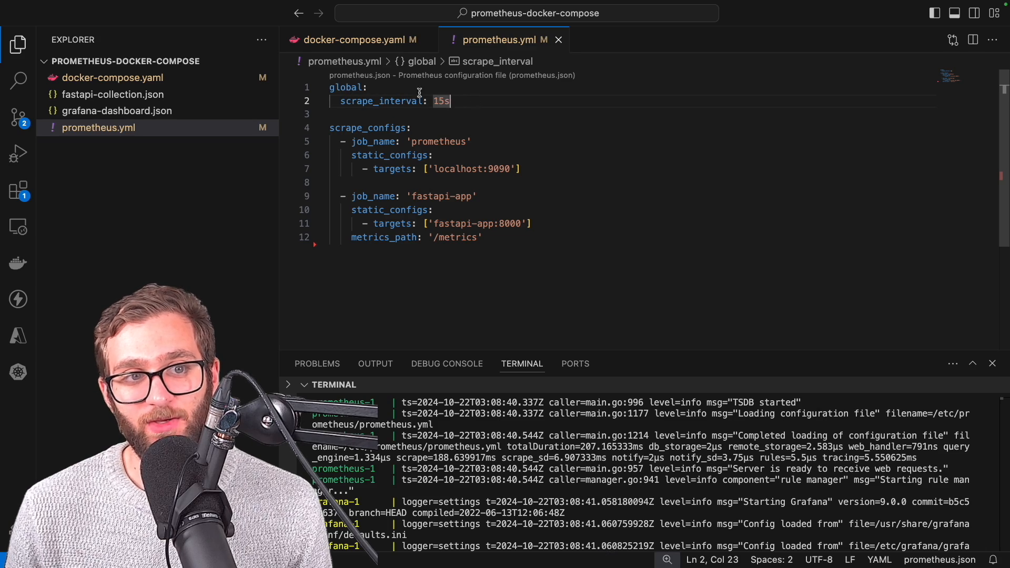
pyautogui.click(353, 40)
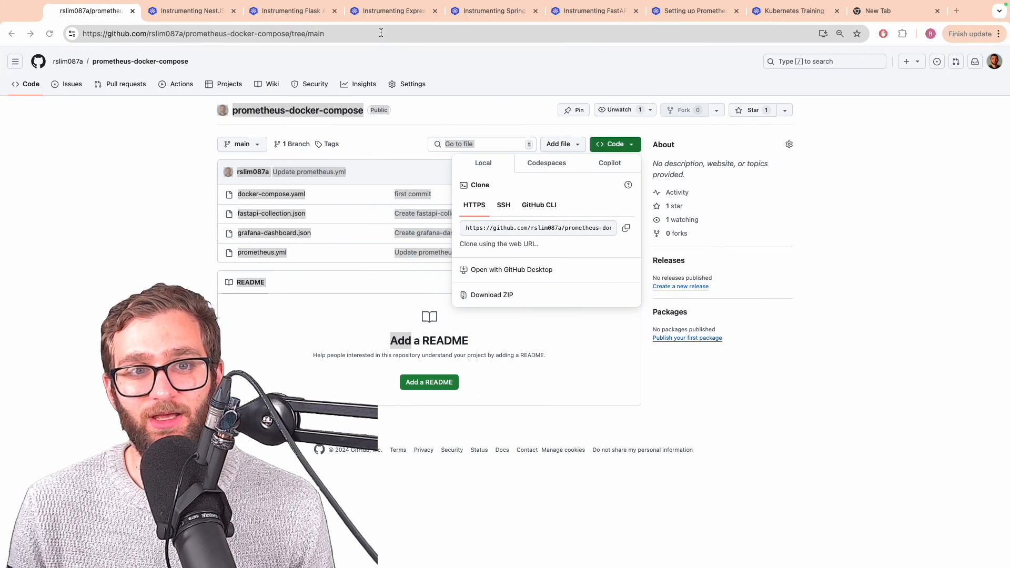
# Enter localhost:3000, then point out the prometheus and fastapi-app services in docker-compose.yaml
pyautogui.write('localhost:3000')
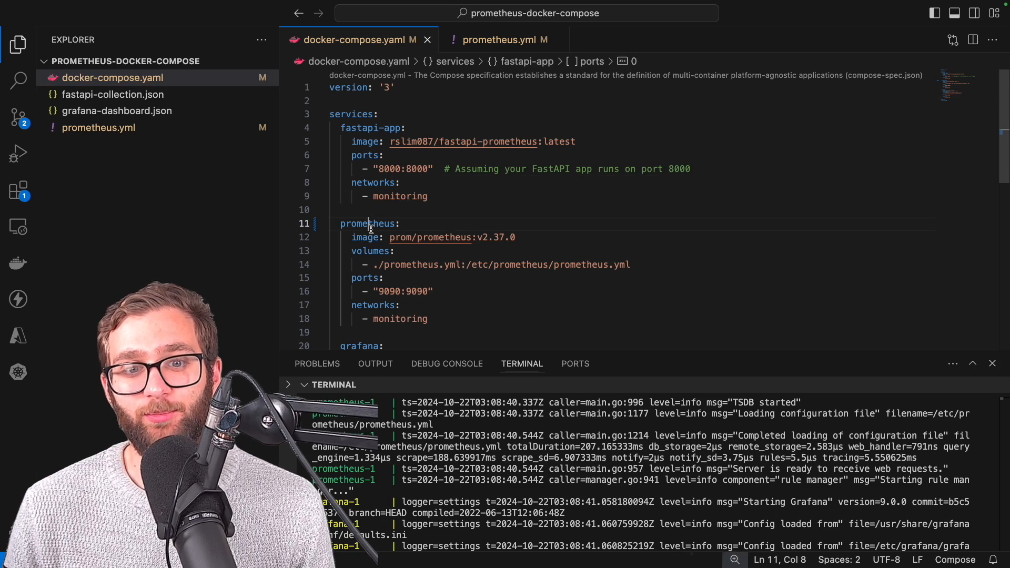
pyautogui.doubleClick(368, 224)
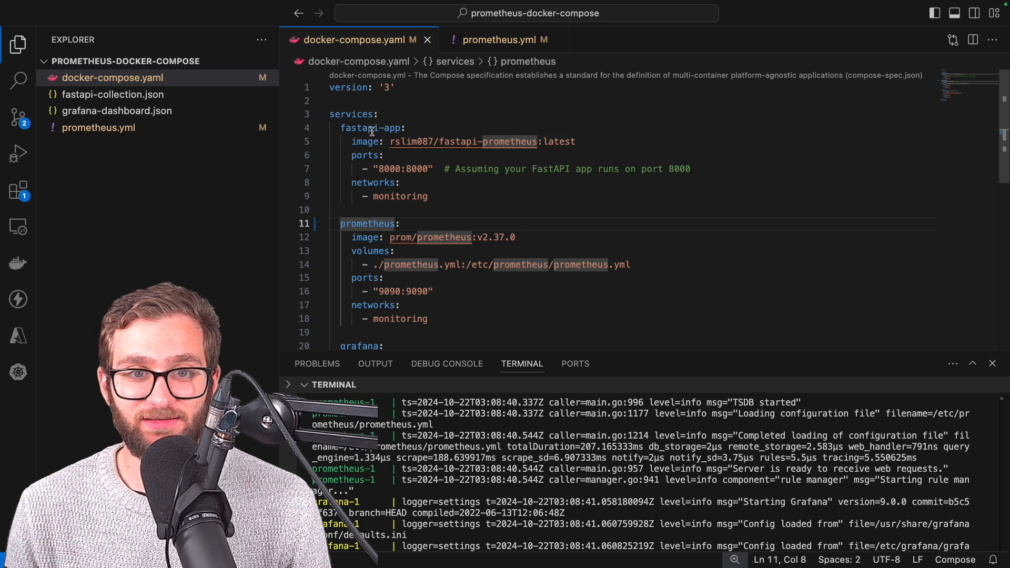
pyautogui.doubleClick(418, 169)
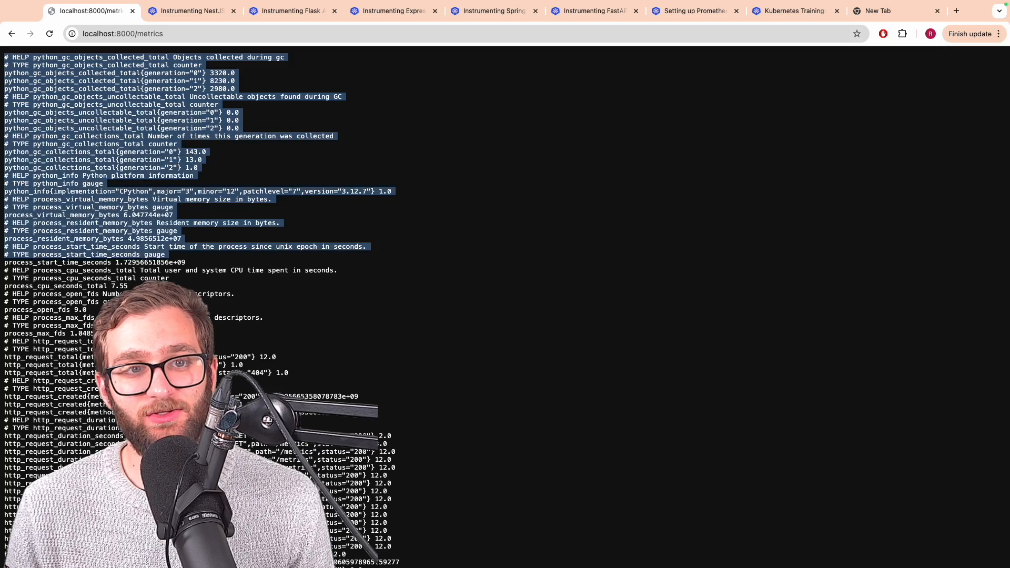
# Scroll the metrics page and search it for 'counter', then for 'gauge'
pyautogui.scroll(-3)
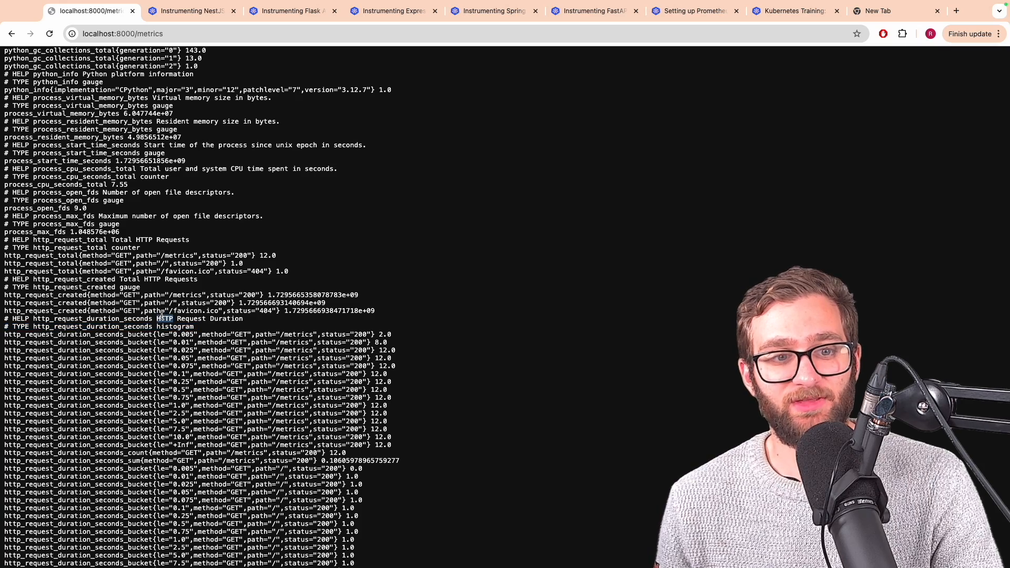
pyautogui.scroll(-3)
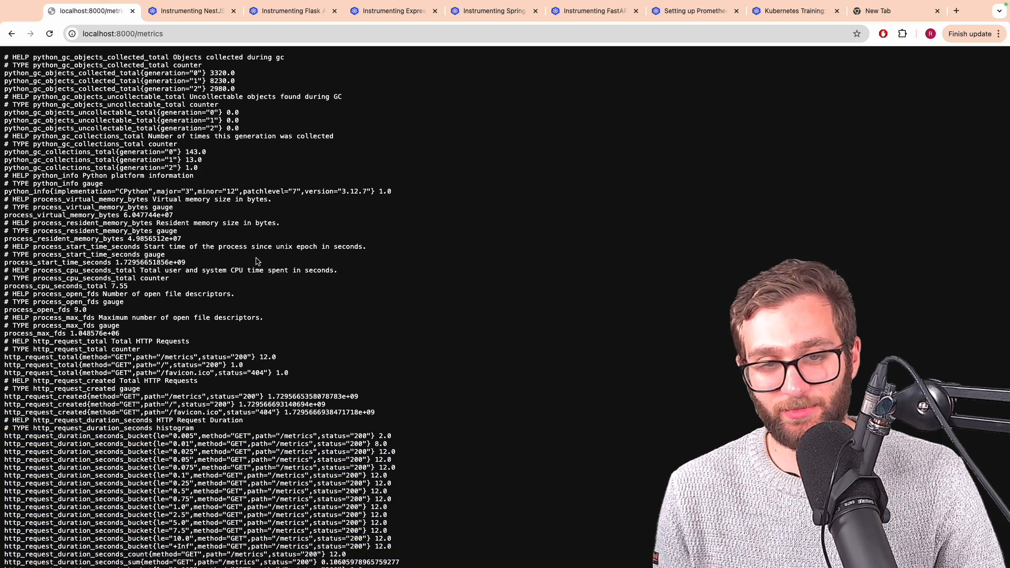
pyautogui.write('counter')
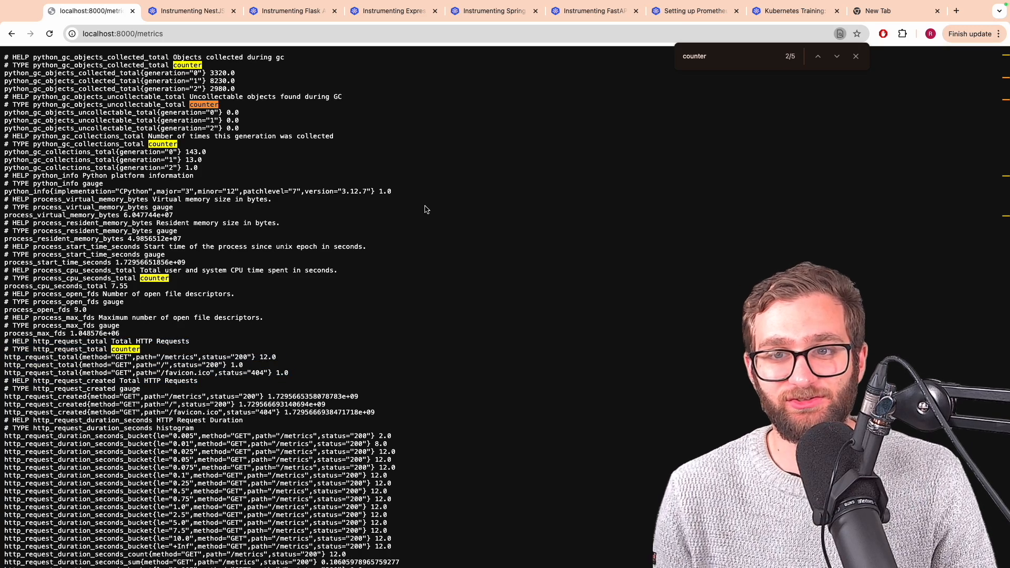
pyautogui.write('g')
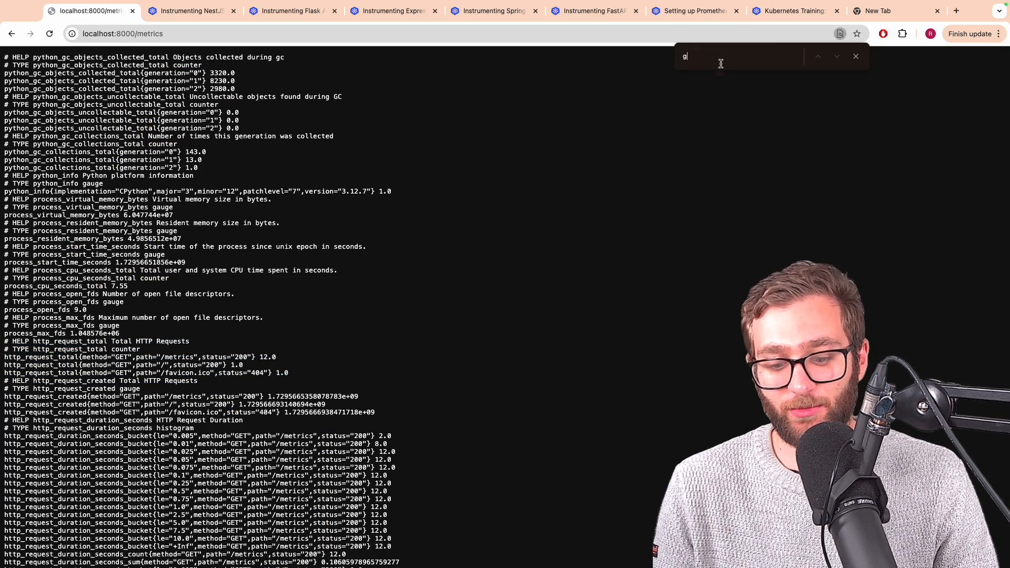
pyautogui.write('auge')
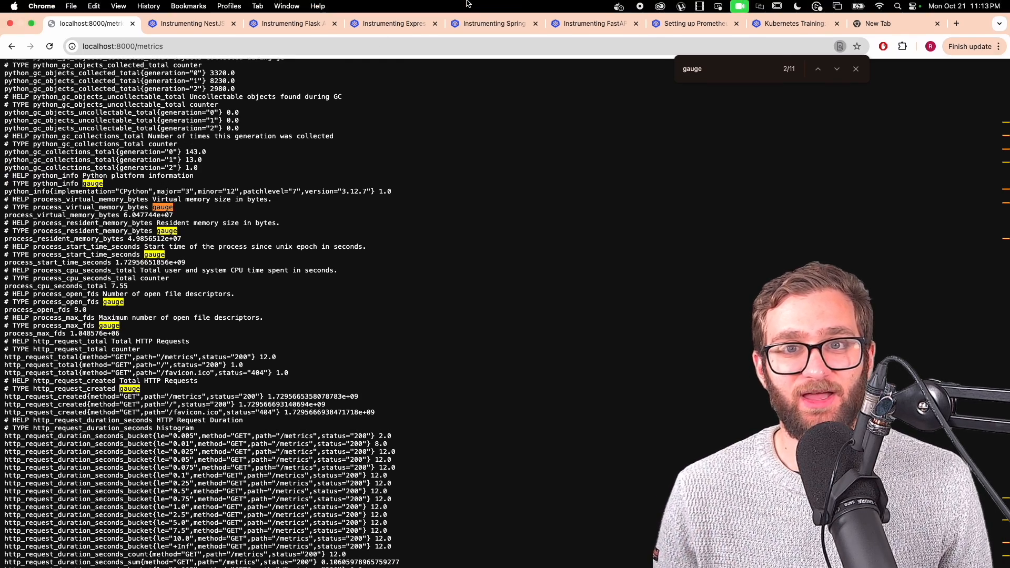
# Browse the FastAPI, Express.js, Flask and NestJS instrumentation article tabs
pyautogui.click(590, 23)
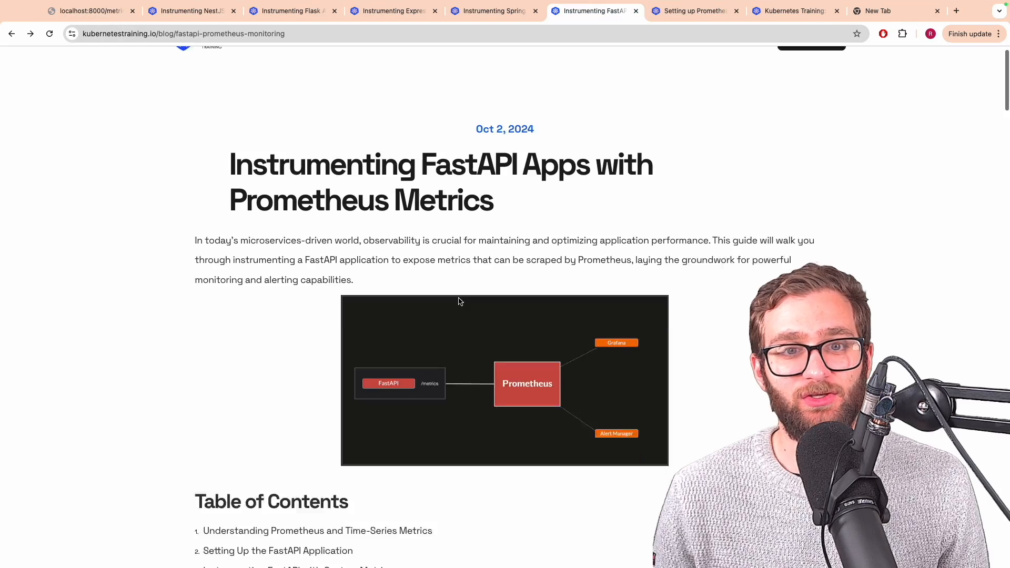
pyautogui.scroll(-3)
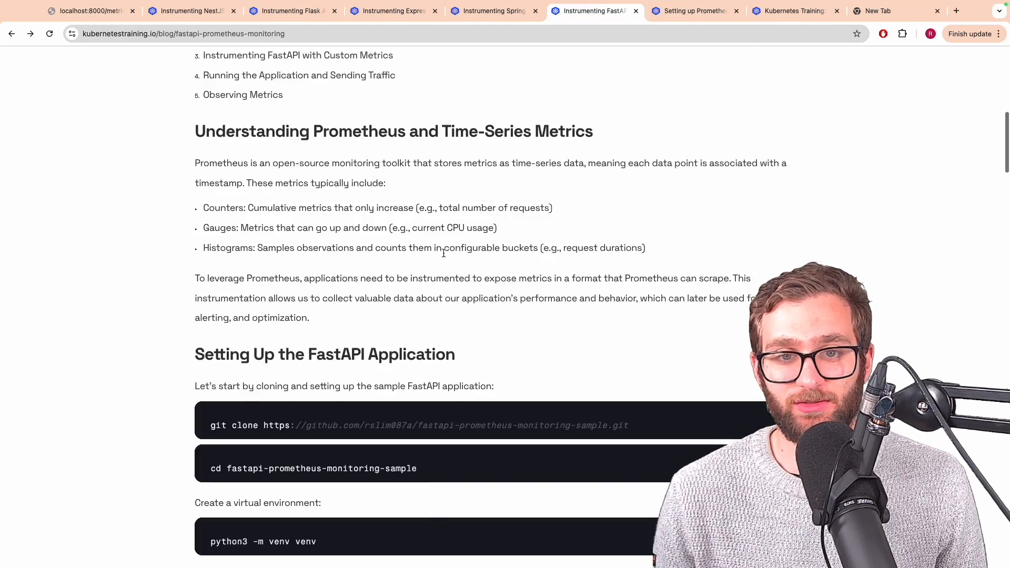
pyautogui.scroll(-3)
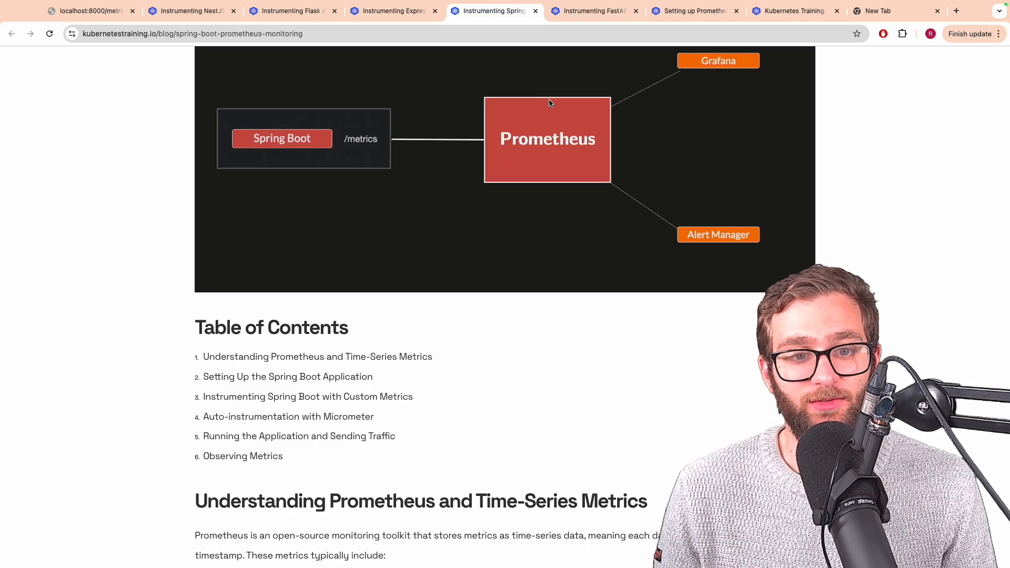
pyautogui.click(393, 24)
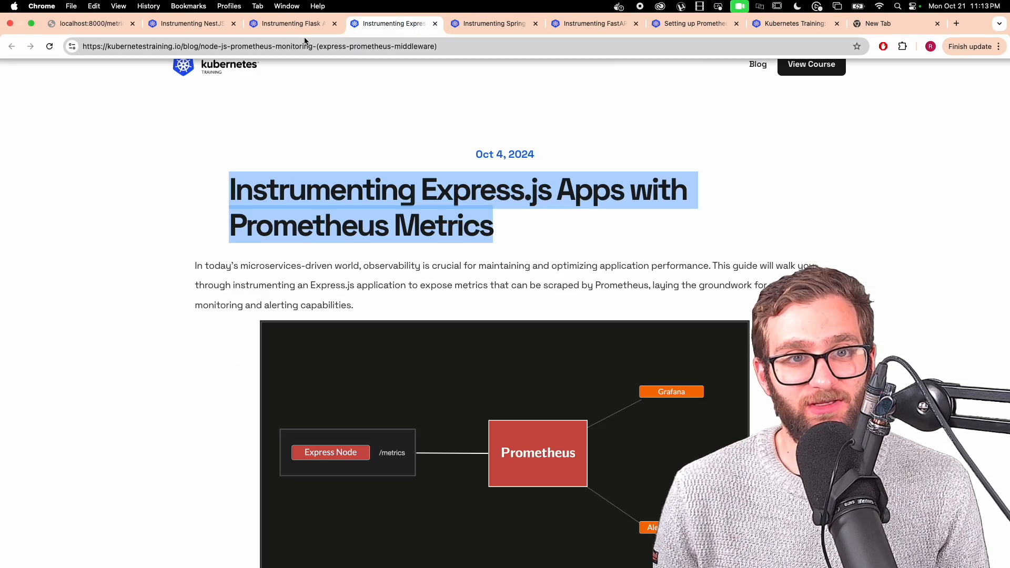
pyautogui.click(290, 23)
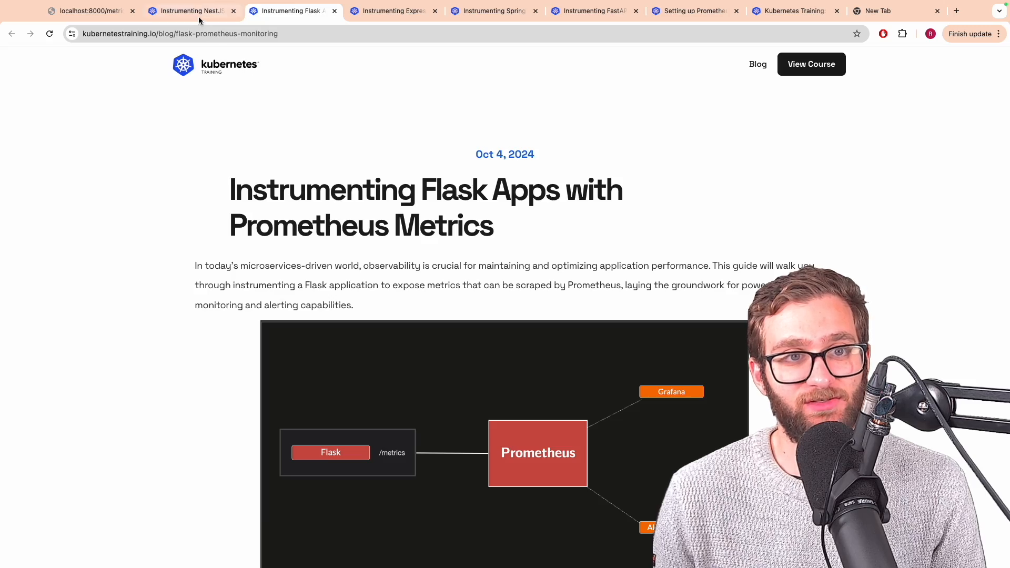
pyautogui.click(87, 11)
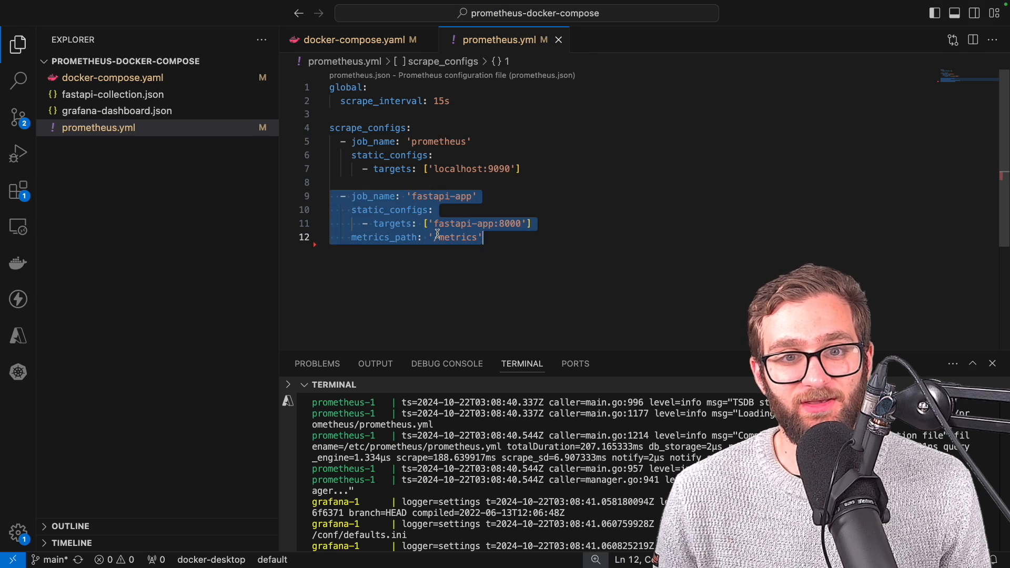
# Point out the 15s global scrape_interval in prometheus.yml, then return to the metrics tab
pyautogui.click(457, 135)
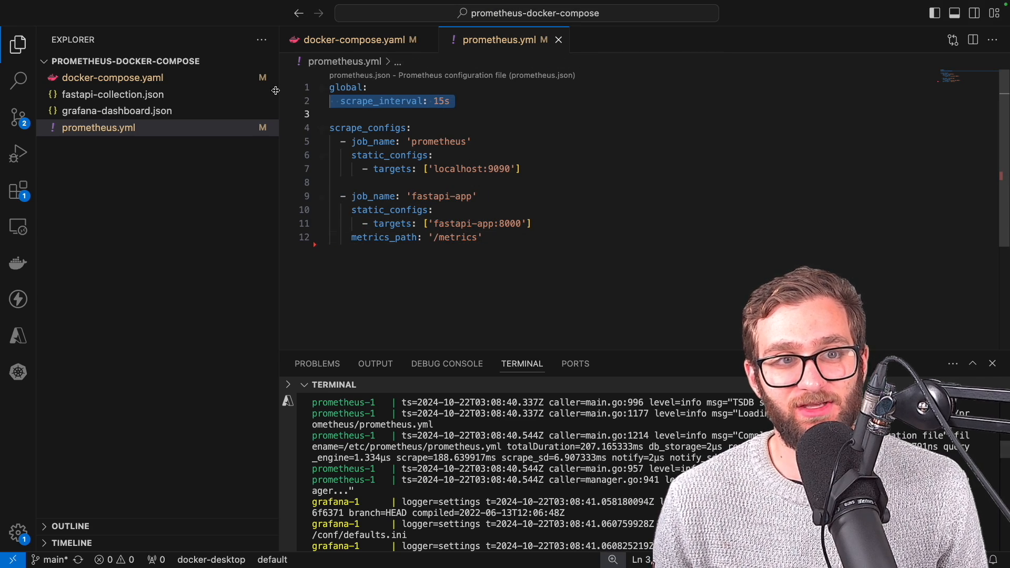
pyautogui.click(352, 39)
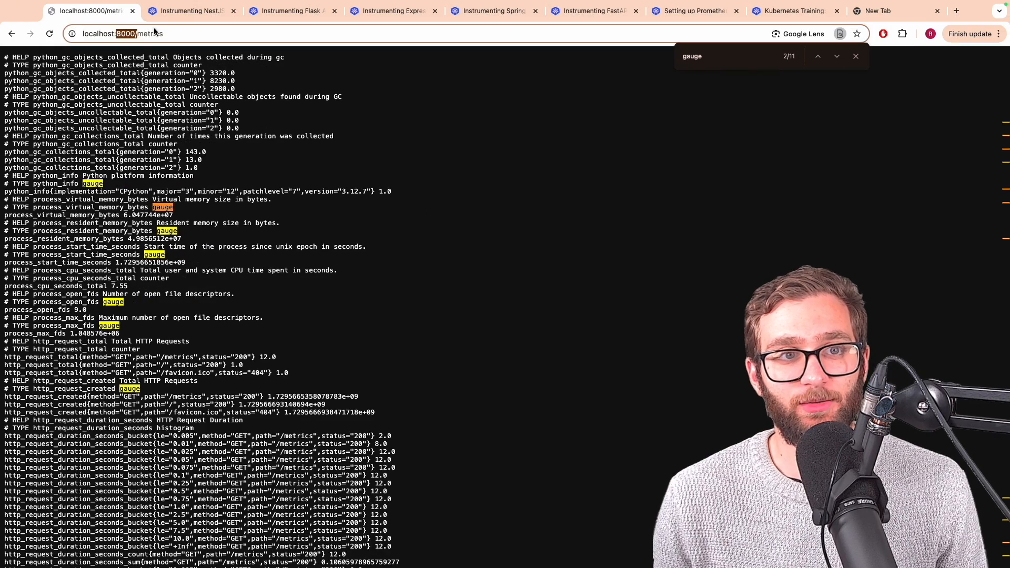
# Pick out http_request_total on localhost:8000/metrics and switch to the Prometheus query page
pyautogui.click(122, 34)
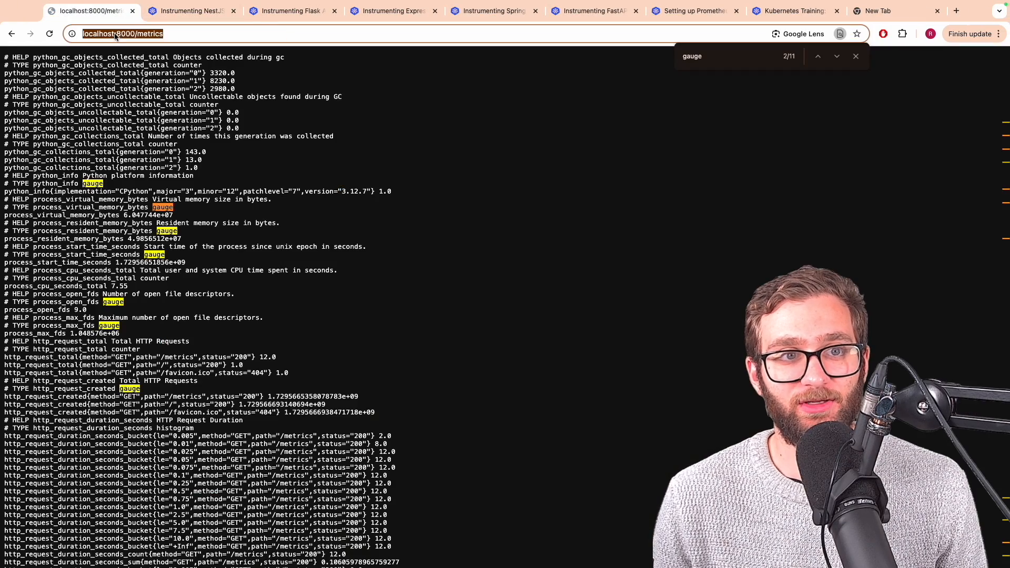
pyautogui.click(186, 11)
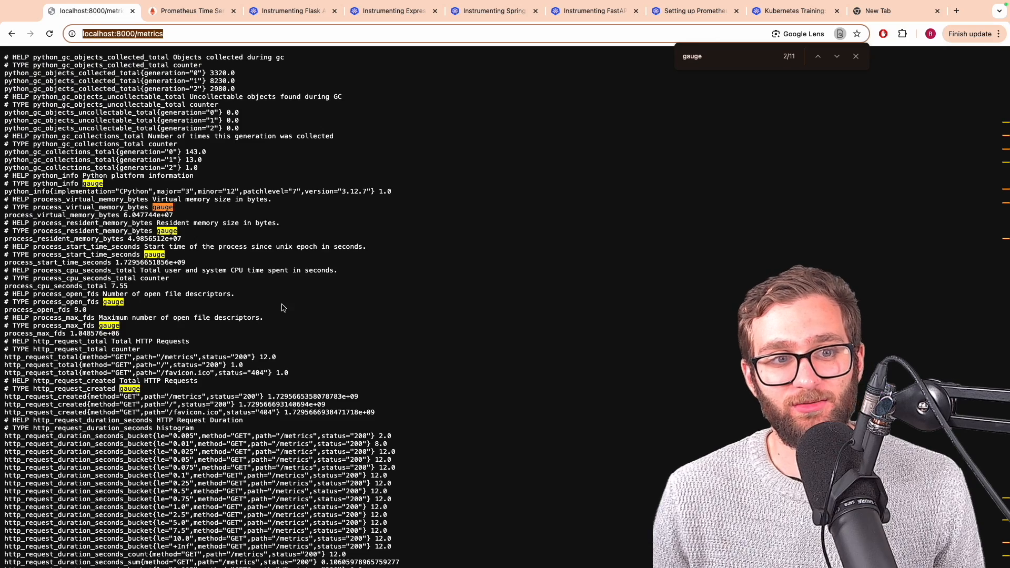
pyautogui.scroll(-3)
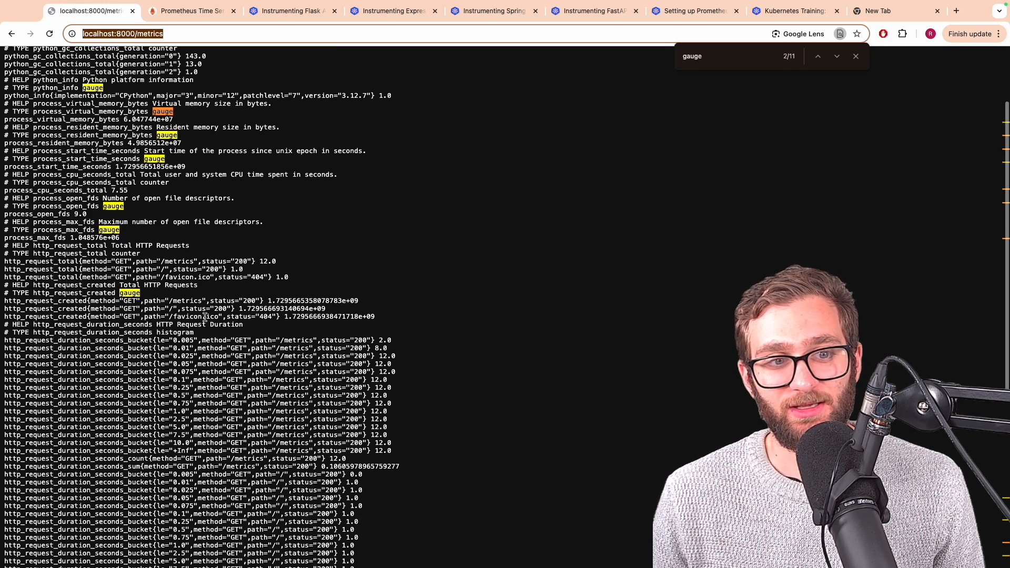
pyautogui.doubleClick(40, 262)
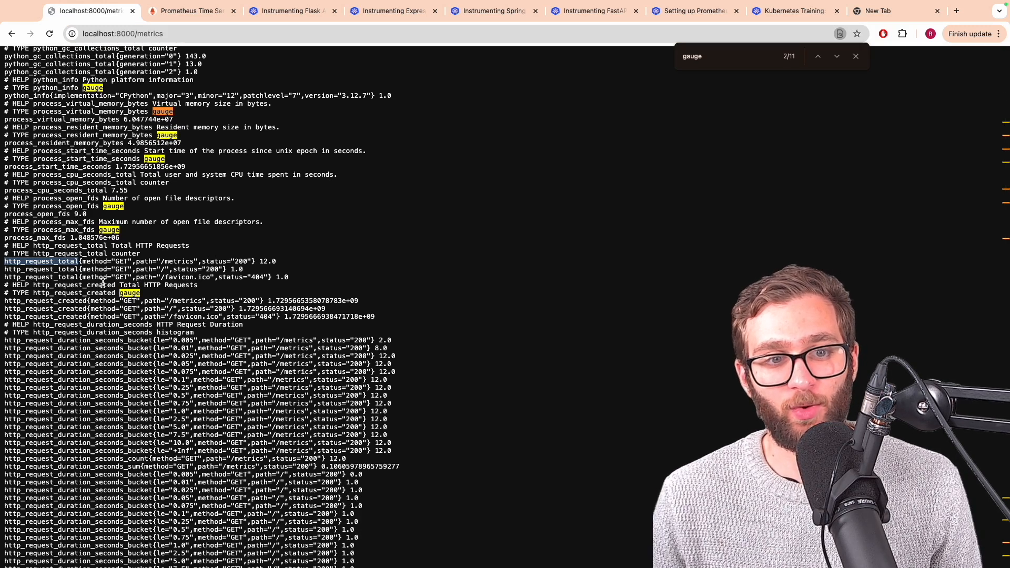
pyautogui.click(191, 11)
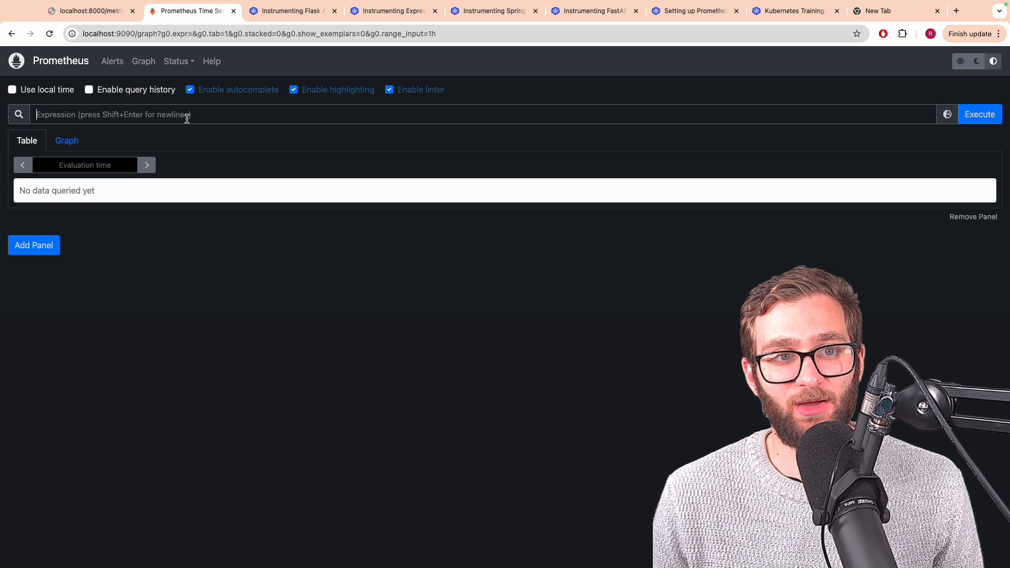
# Query http_request_total and python_gc_objects_uncollectable_total, then check Status > Targets
pyautogui.write('http_request_total')
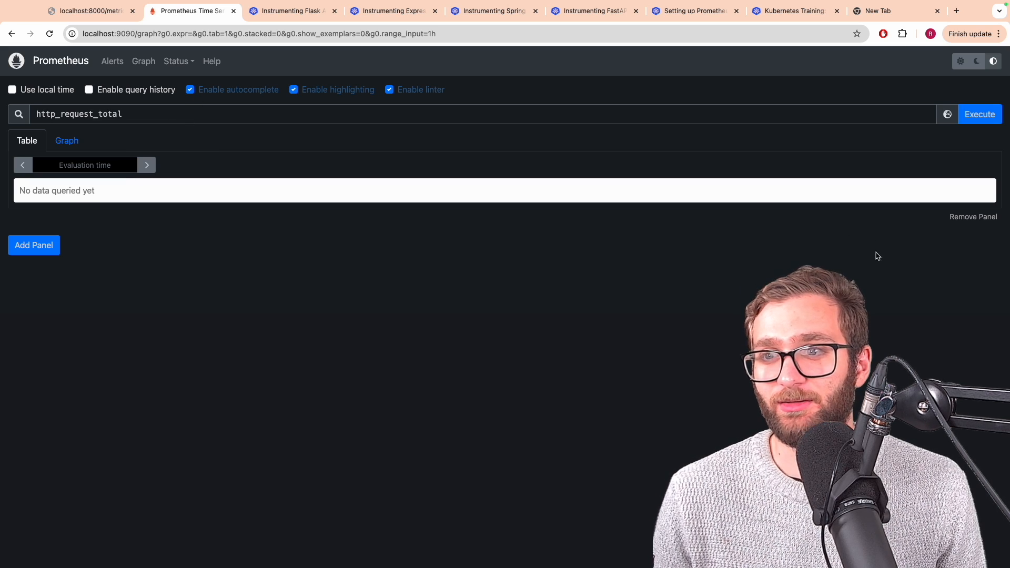
pyautogui.click(978, 114)
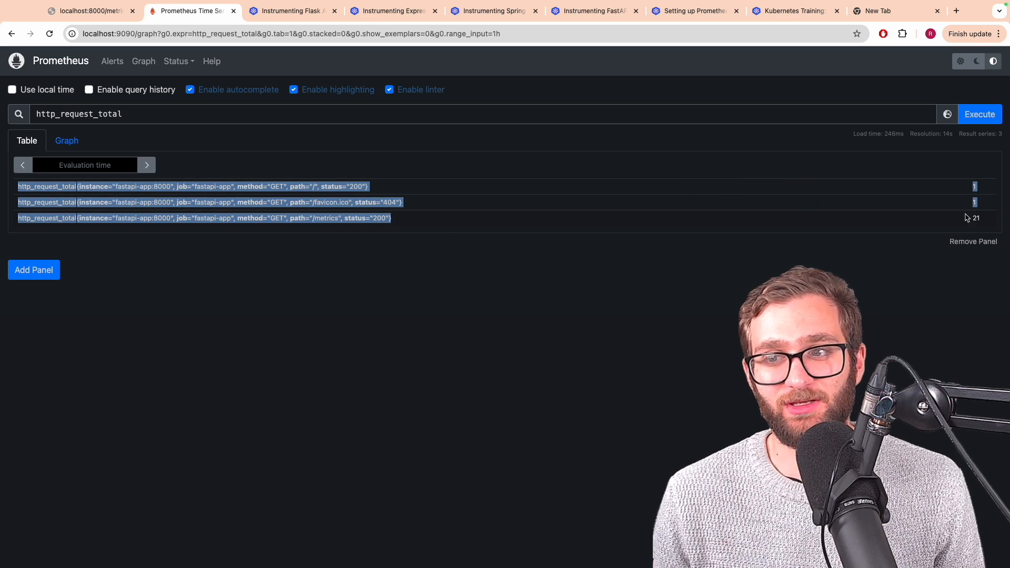
pyautogui.click(90, 11)
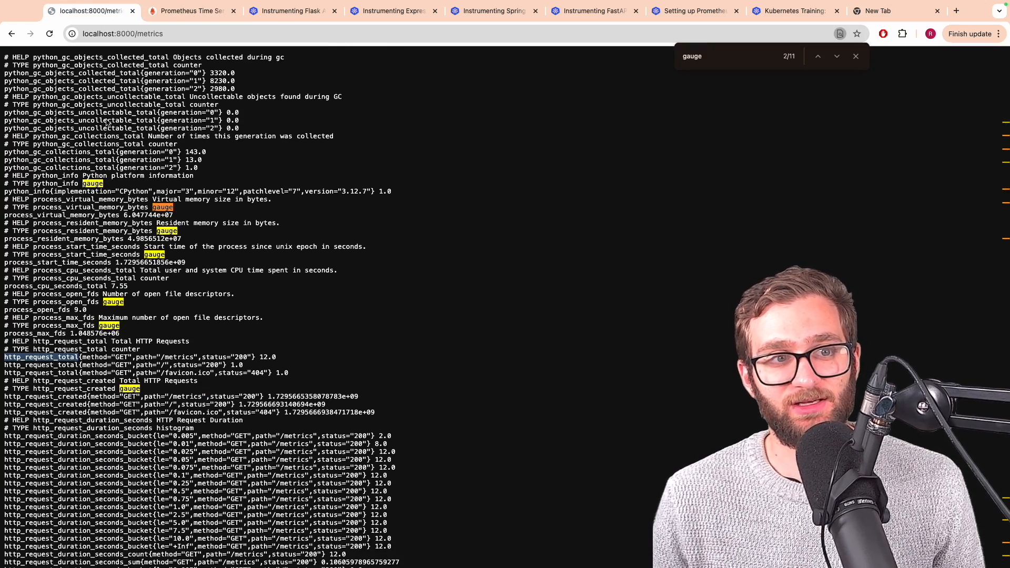
pyautogui.click(190, 12)
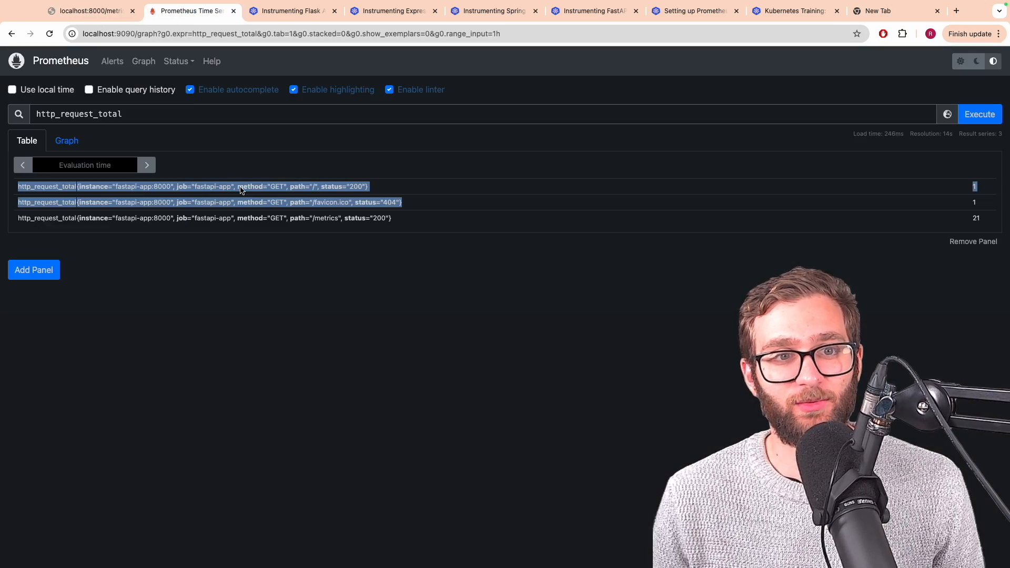
pyautogui.click(978, 114)
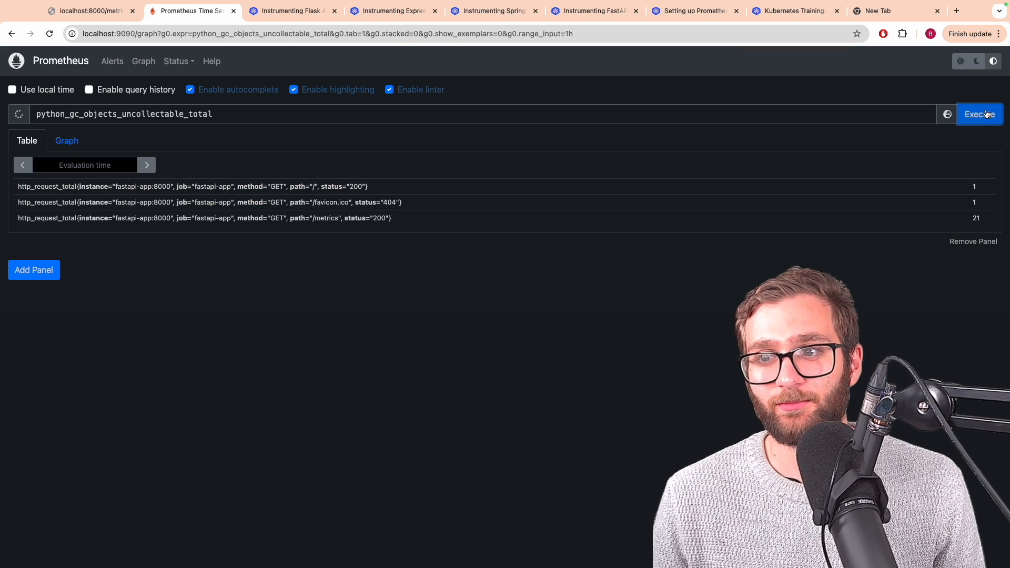
pyautogui.click(978, 114)
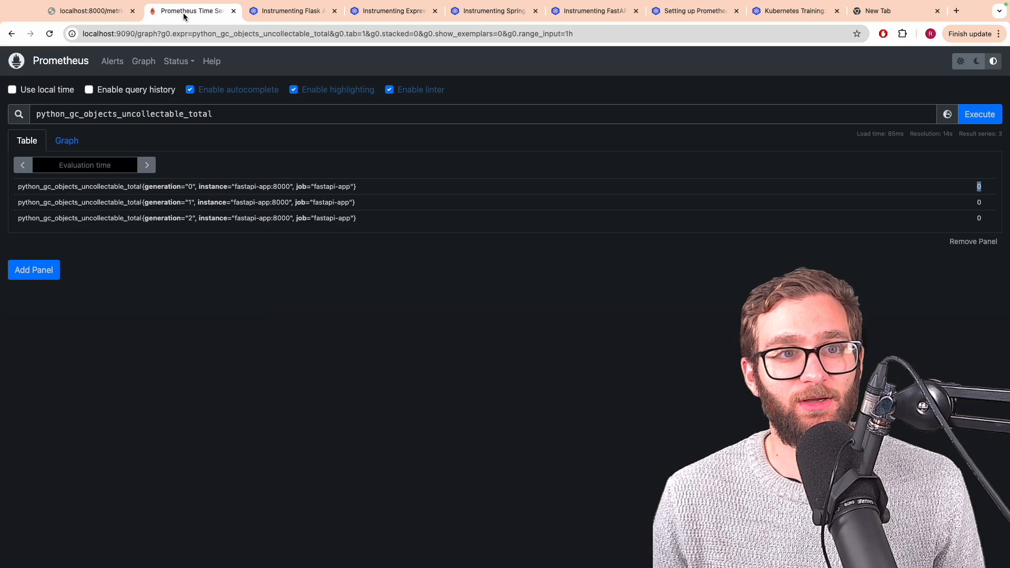
pyautogui.click(176, 60)
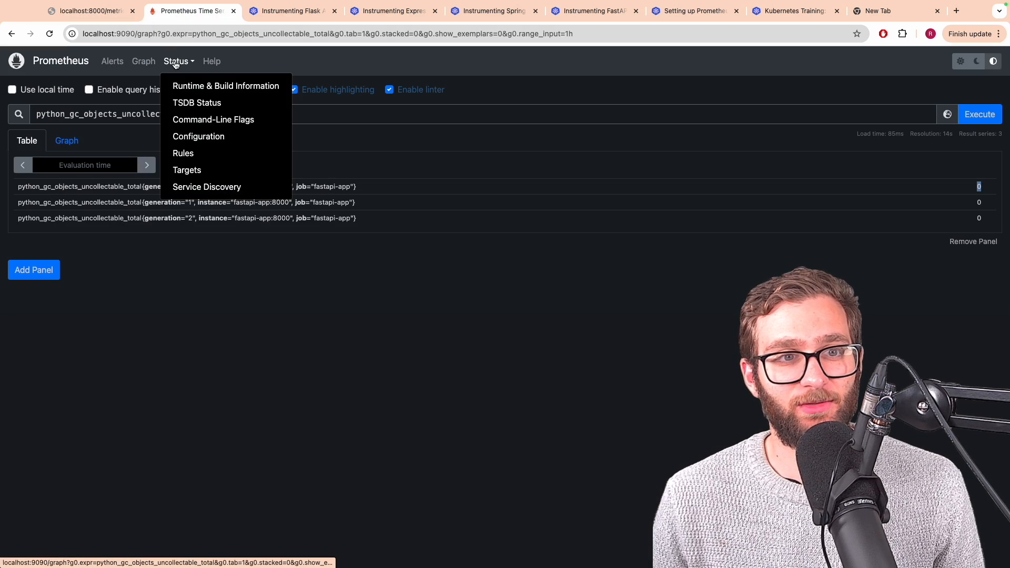
pyautogui.click(186, 170)
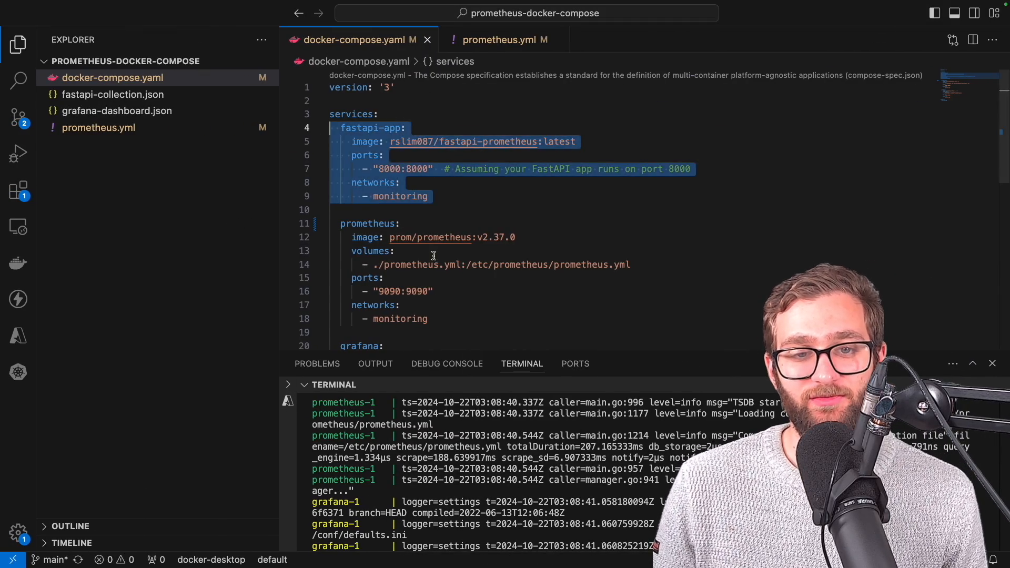
pyautogui.scroll(-3)
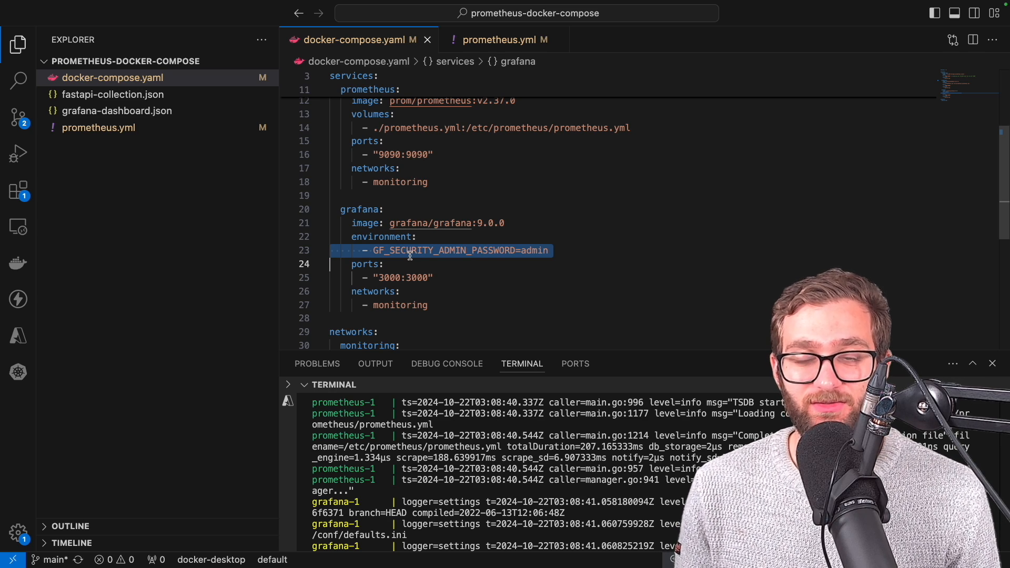
pyautogui.click(381, 236)
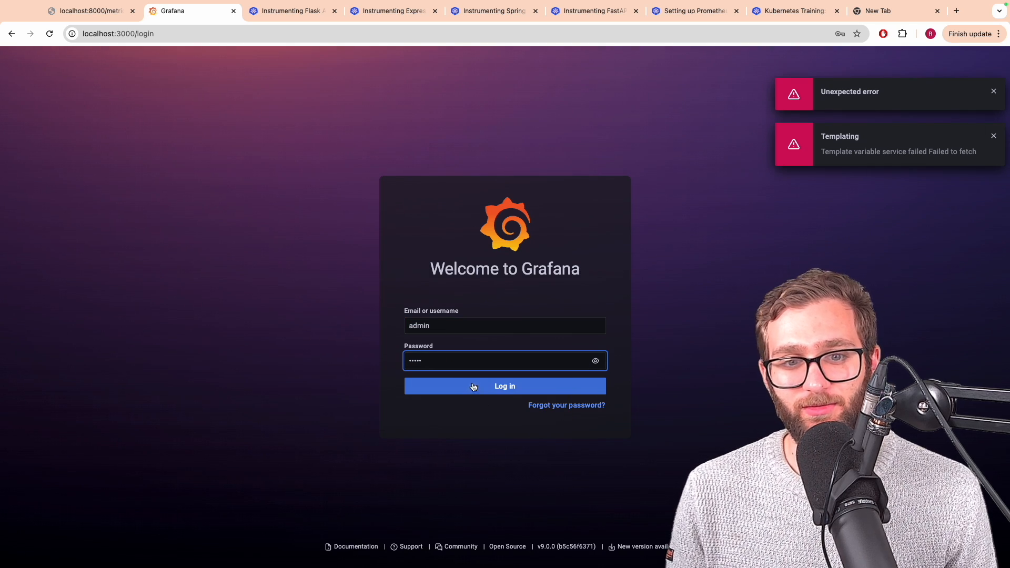
# Log in to Grafana as admin, skip the password change, and open Data sources
pyautogui.click(504, 386)
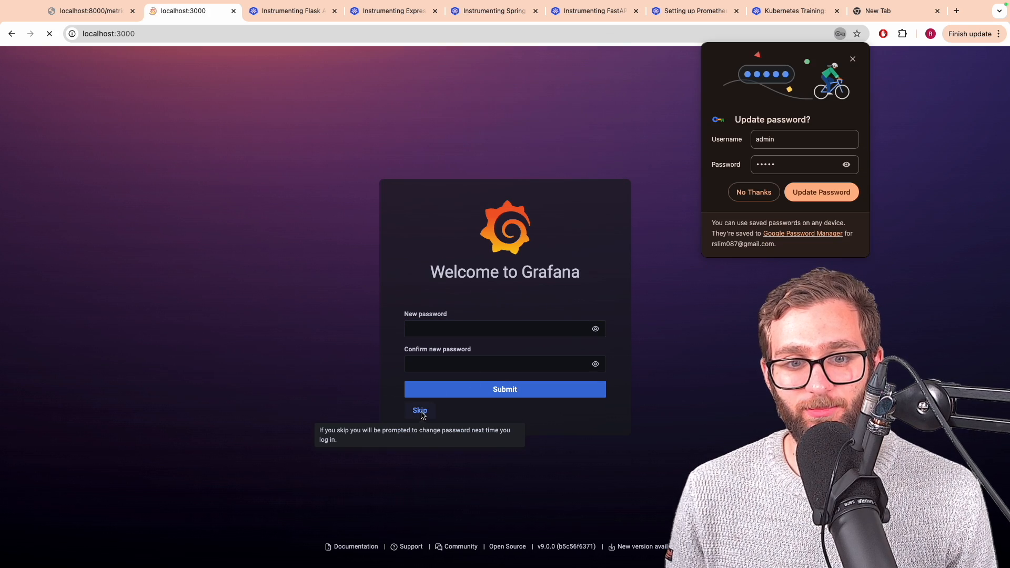
pyautogui.click(420, 411)
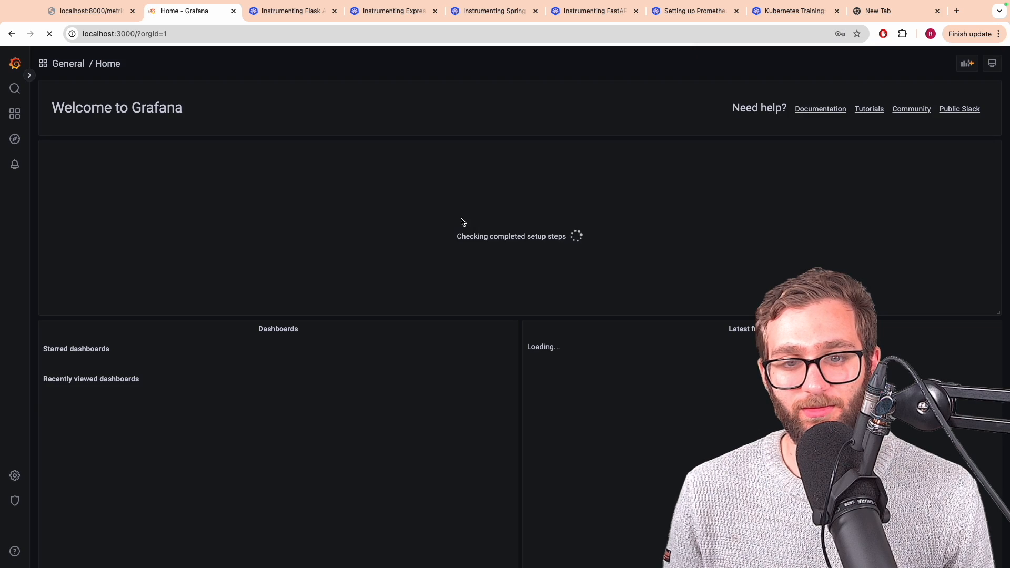
pyautogui.click(15, 115)
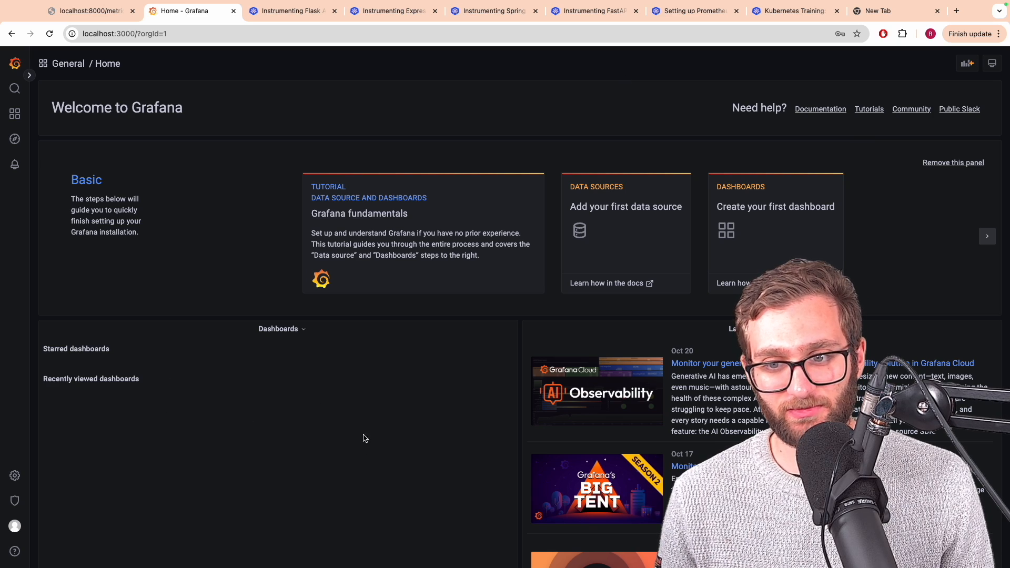
pyautogui.click(14, 475)
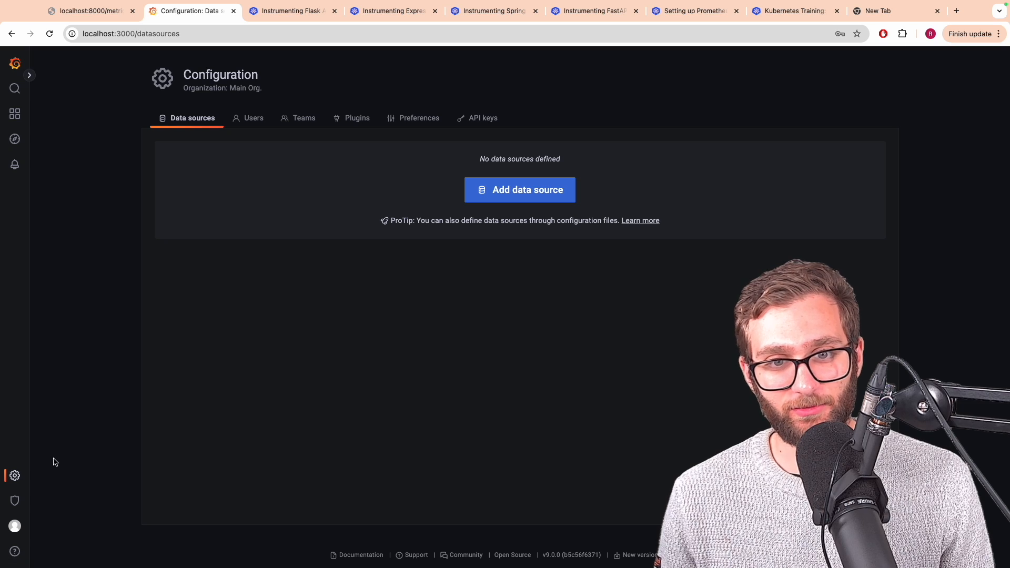
pyautogui.click(519, 189)
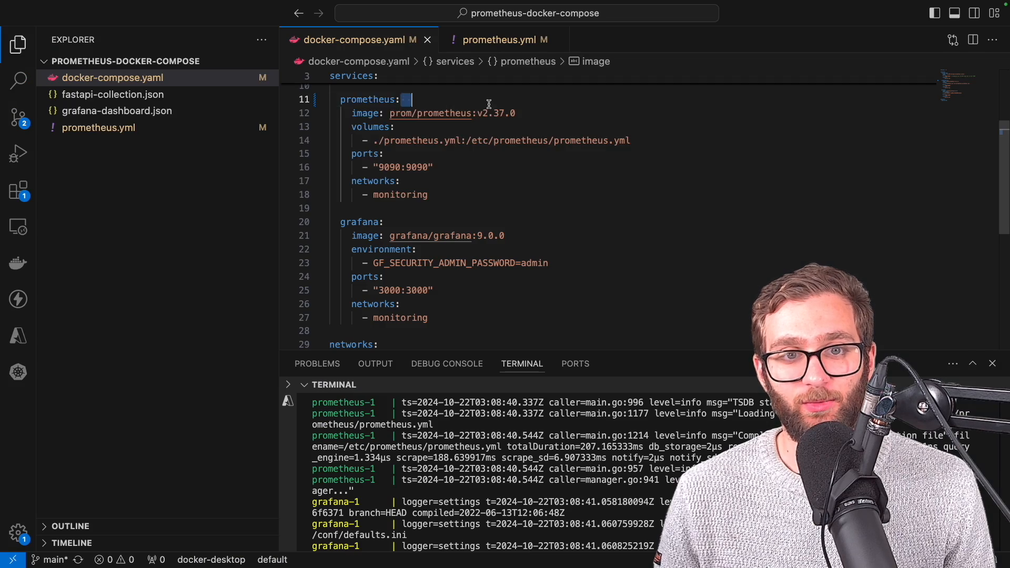
pyautogui.moveTo(404, 99); pyautogui.dragTo(431, 193)
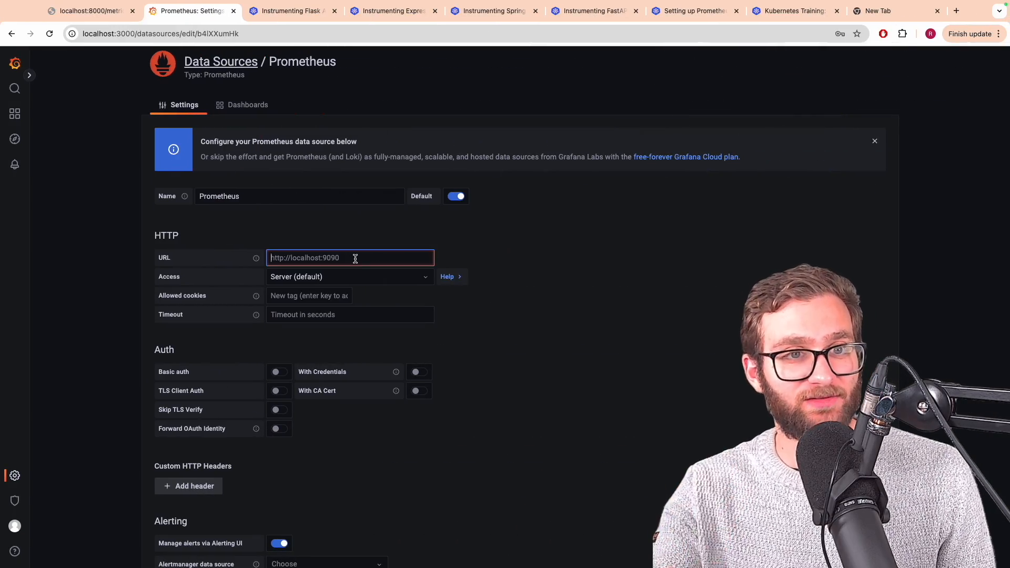
pyautogui.write('prometheus:')
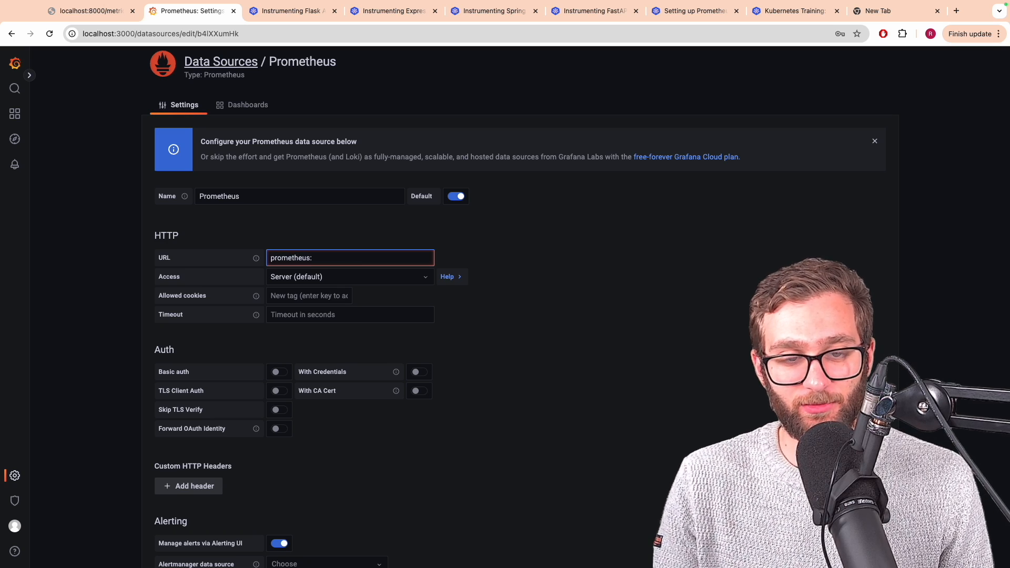
pyautogui.write('9090')
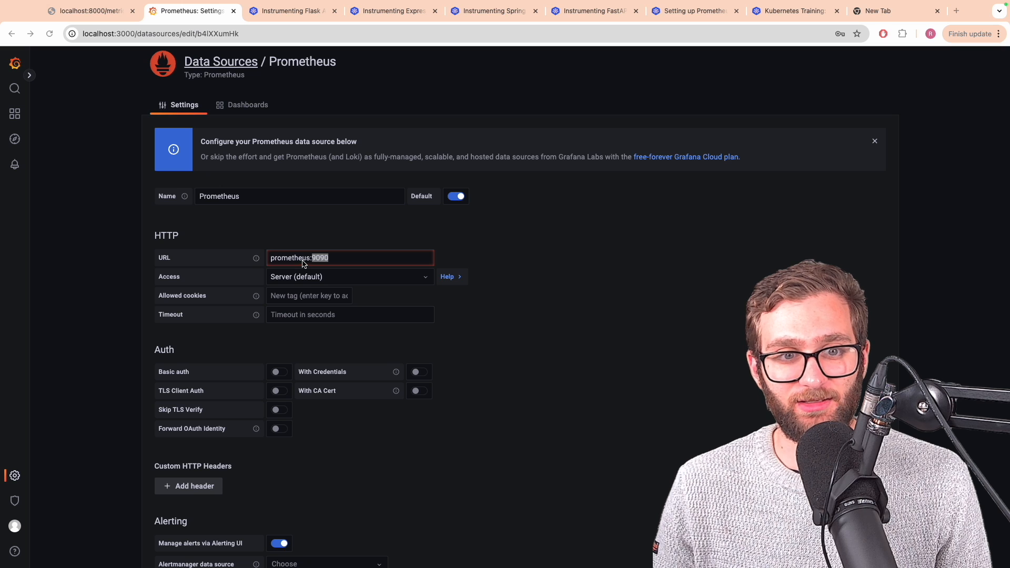
pyautogui.write('http://')
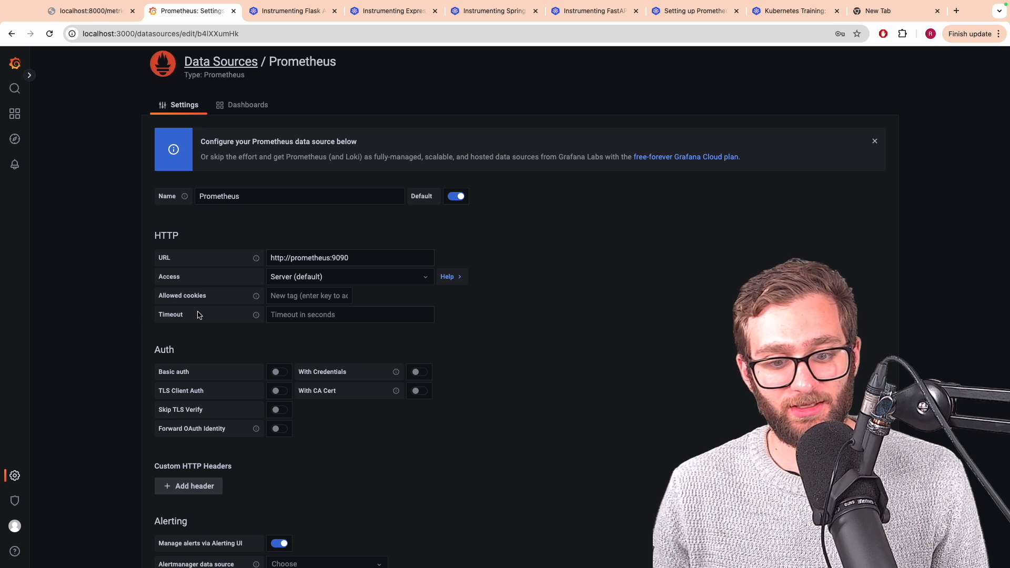
pyautogui.scroll(-3)
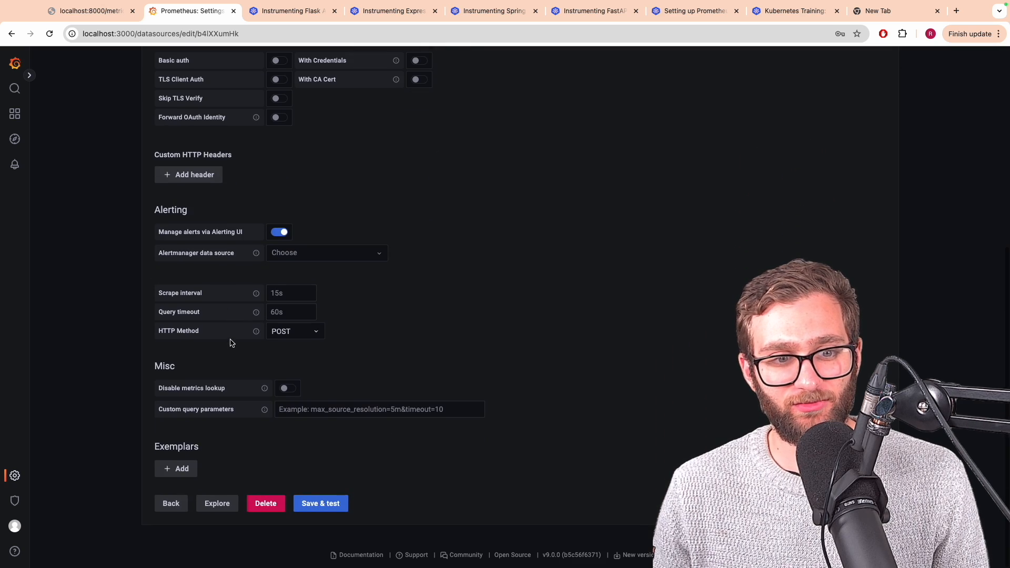
pyautogui.click(321, 503)
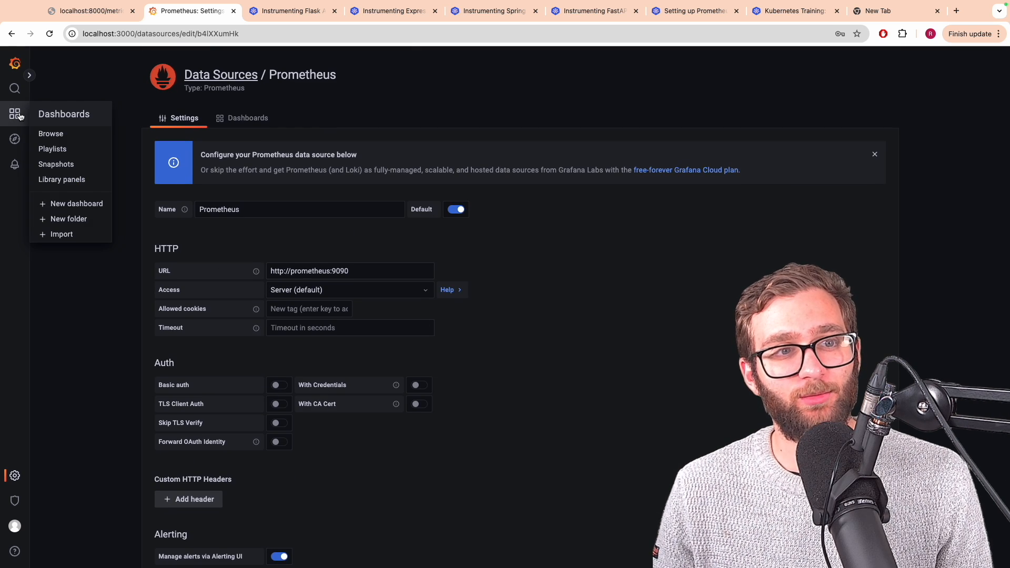
# Go from the dashboards list to Grafana's Import dashboard page
pyautogui.click(51, 133)
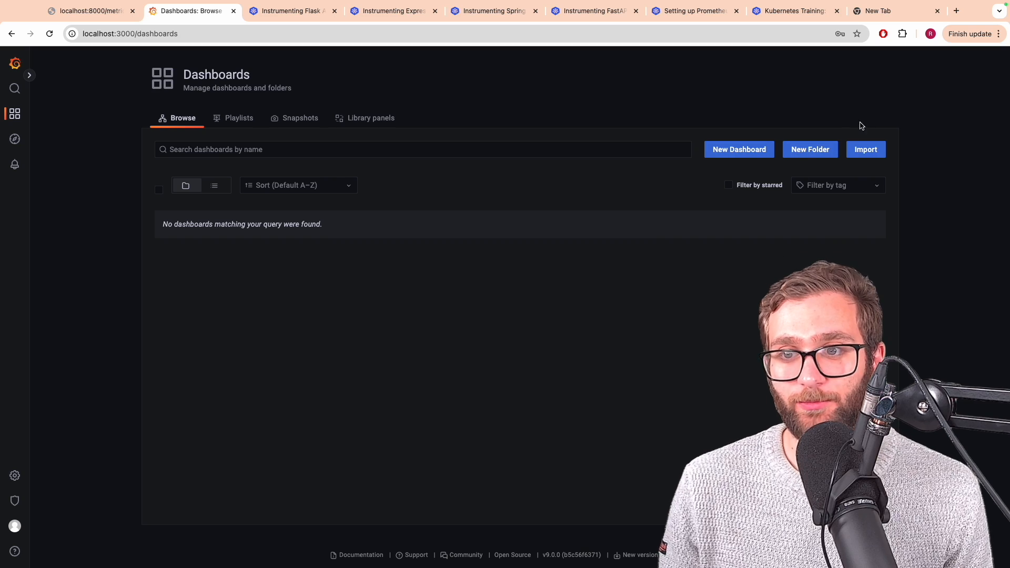
pyautogui.click(864, 149)
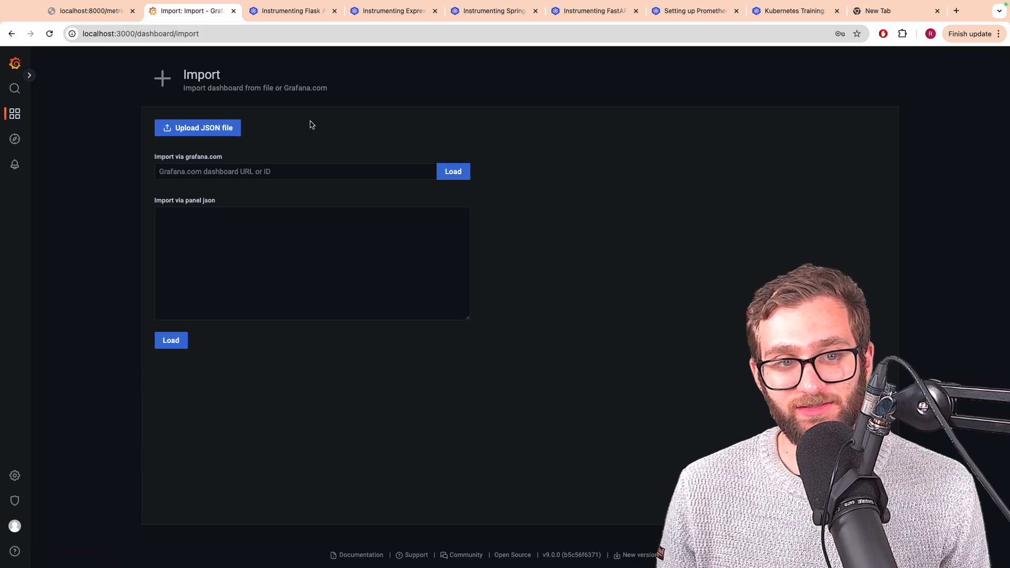
pyautogui.click(311, 263)
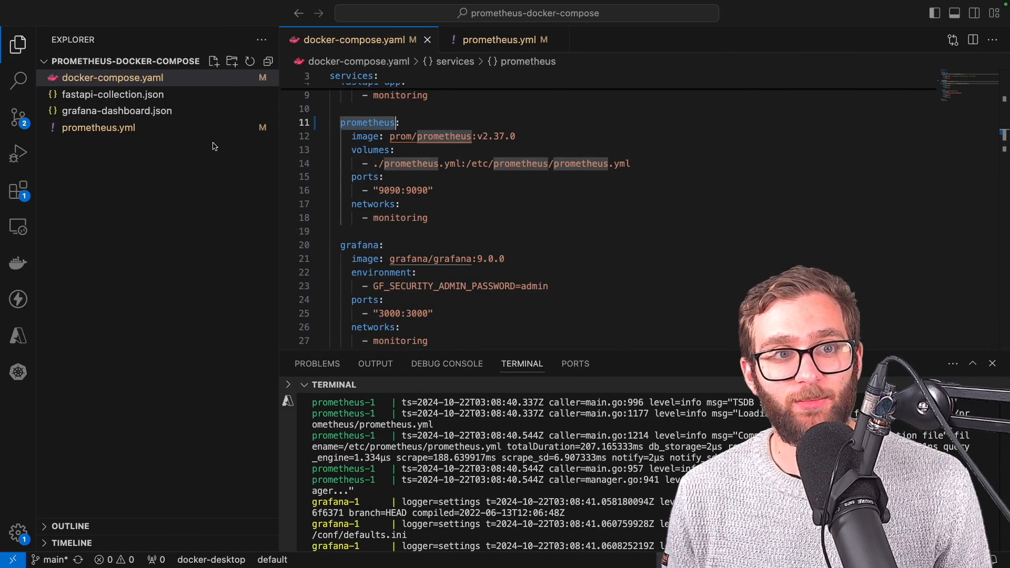
# Copy all of grafana-dashboard.json, paste it into Import via panel json, then load and import
pyautogui.click(118, 110)
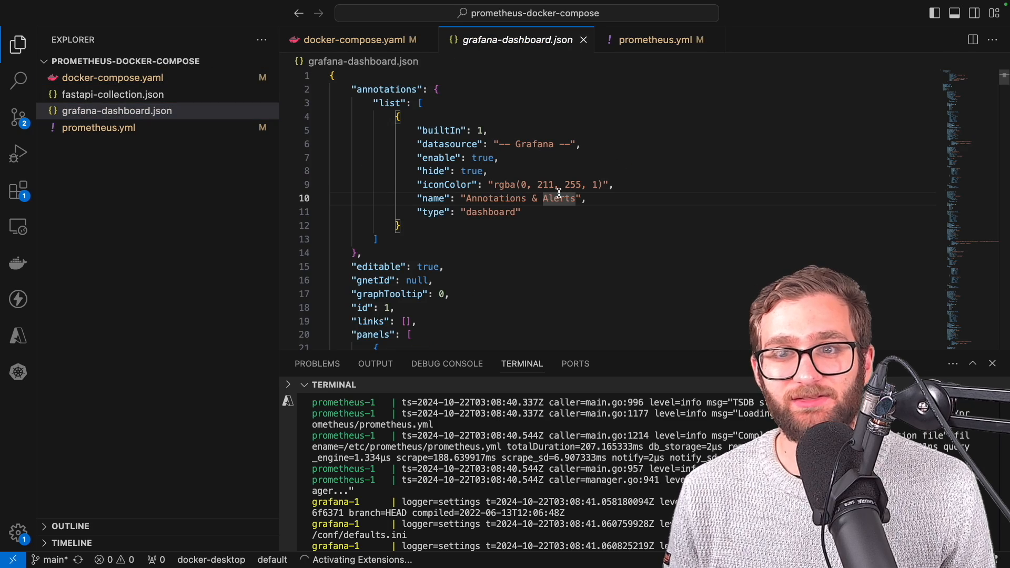
pyautogui.press('ctrl+a')
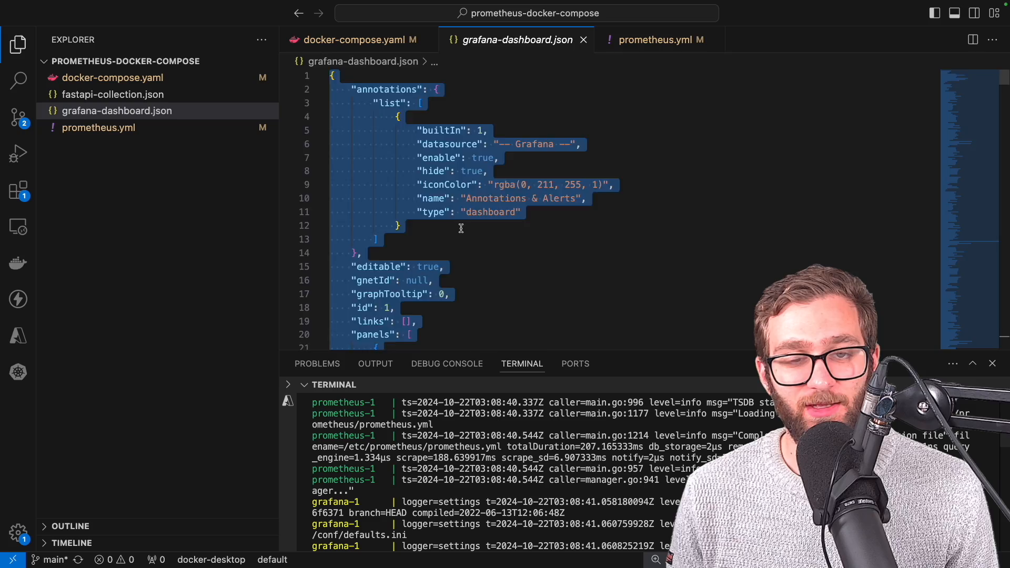
pyautogui.scroll(-3)
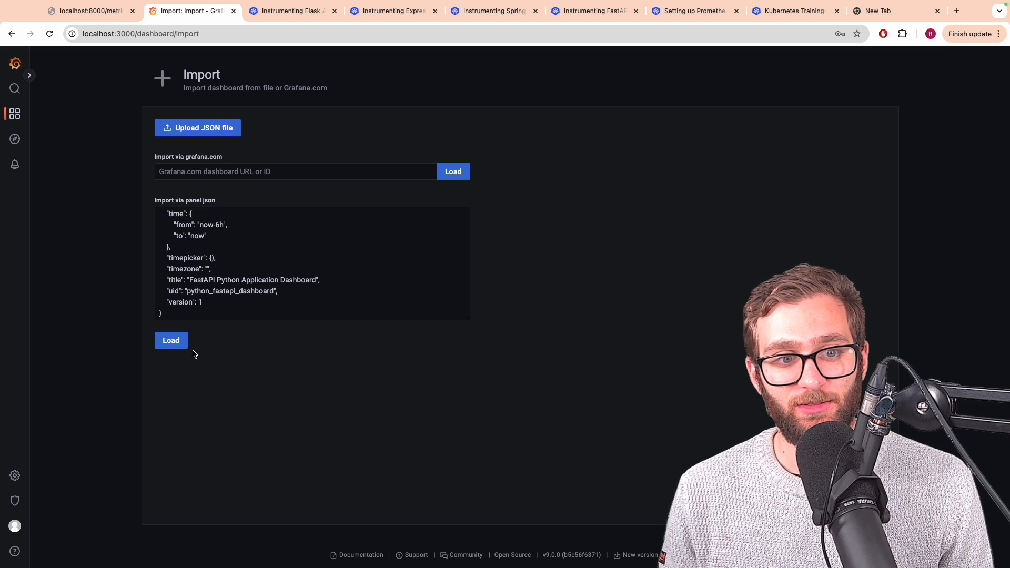
pyautogui.click(170, 341)
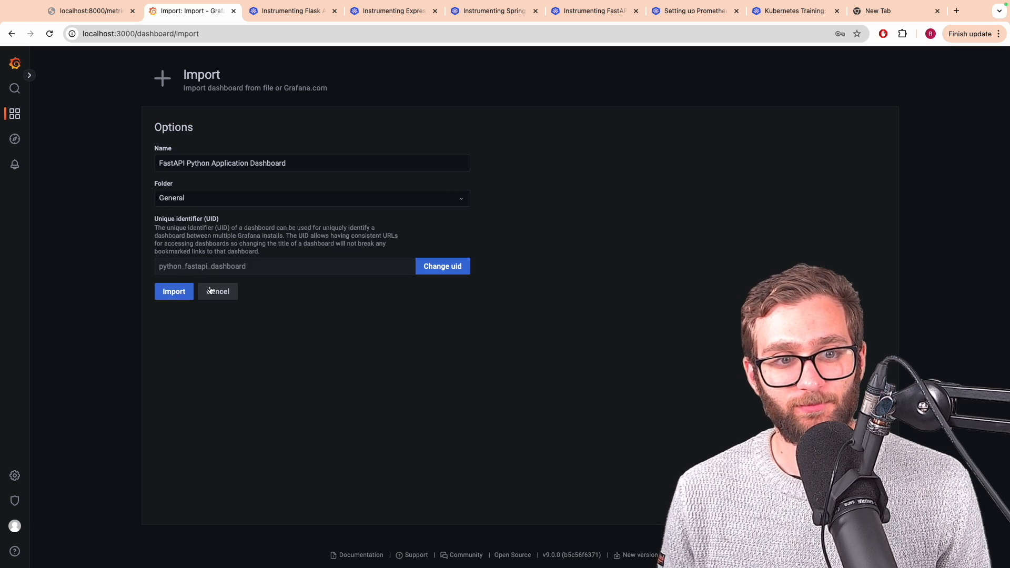
pyautogui.click(173, 291)
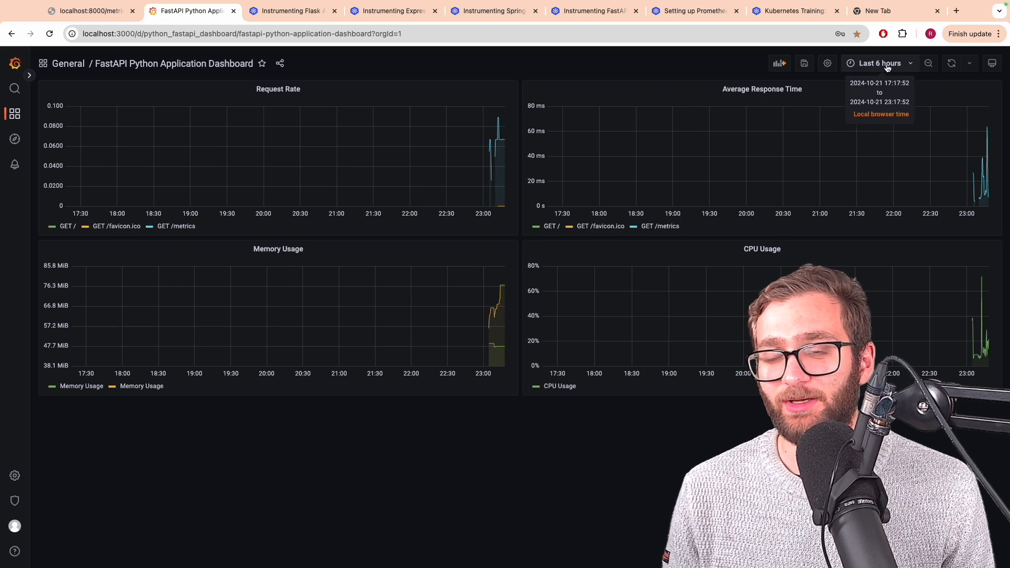
# Set the dashboard time range to Last 5 minutes
pyautogui.click(876, 63)
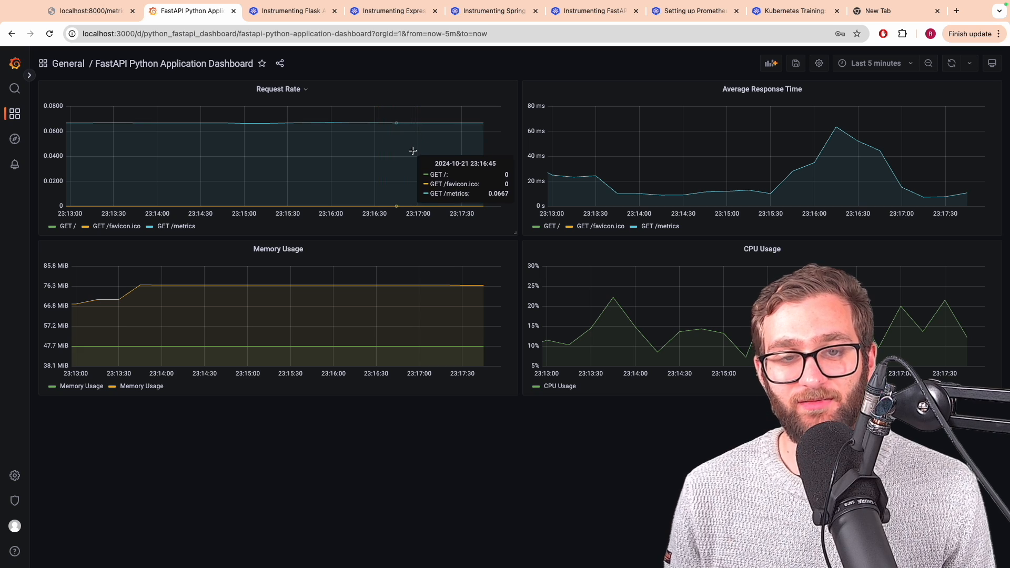
pyautogui.moveTo(483, 141)
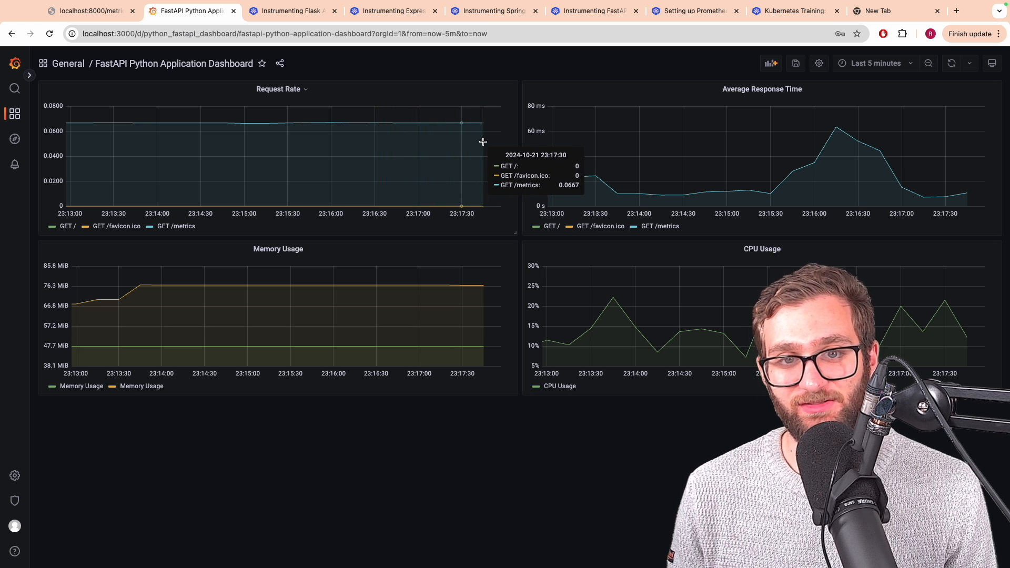
pyautogui.moveTo(451, 149)
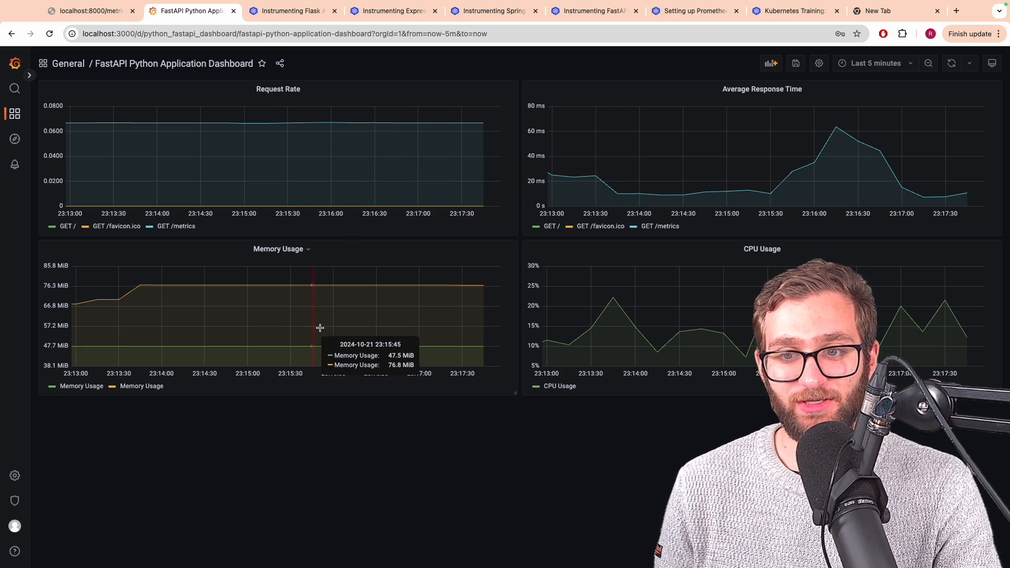
pyautogui.moveTo(766, 256)
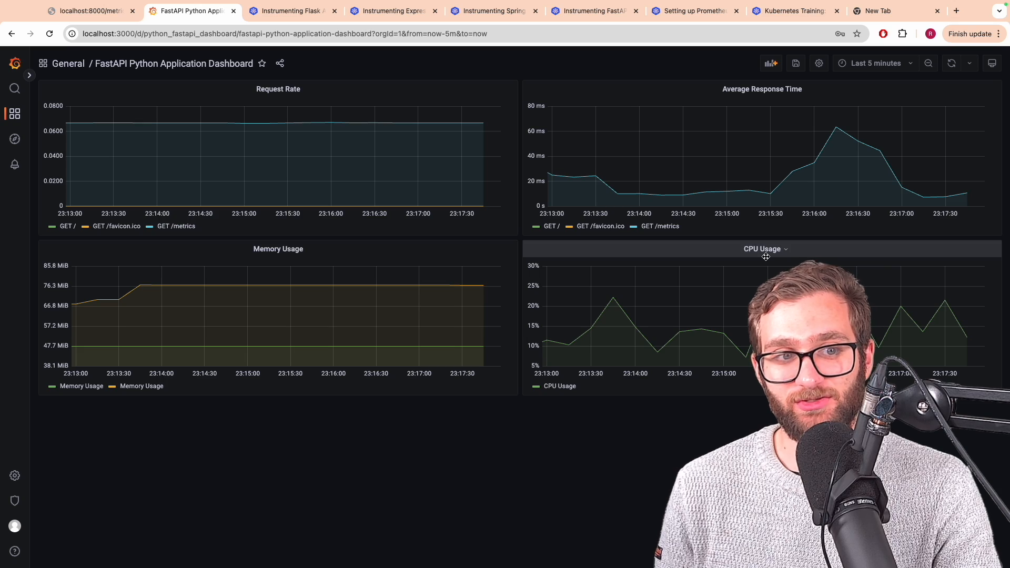